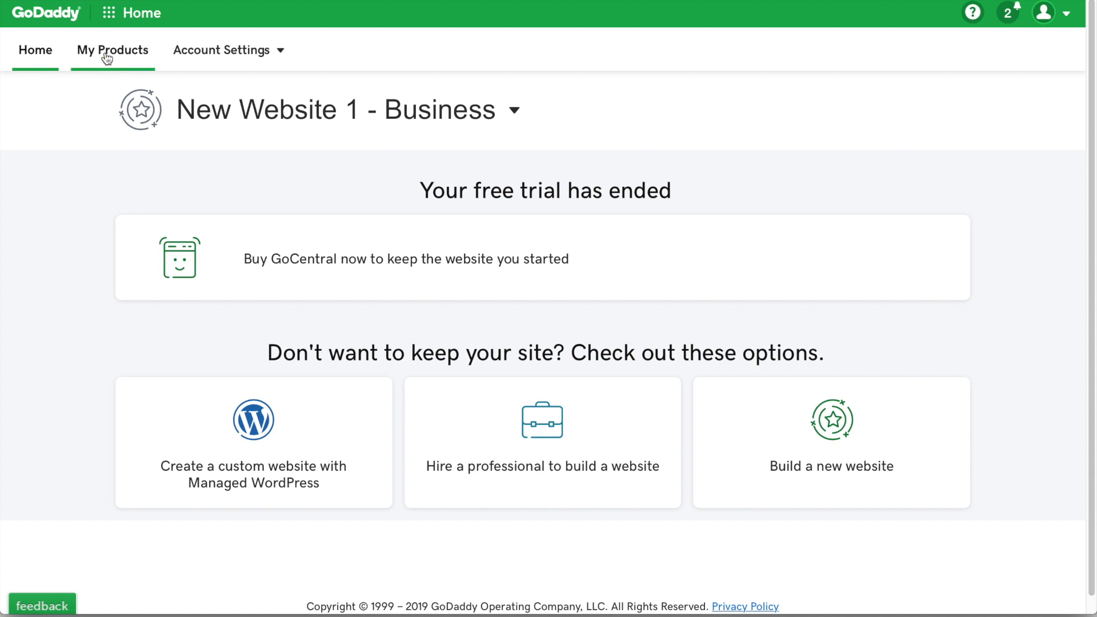
Reach the DNS Management page for daysoff.com.au via My Products in GoDaddy.
{"action": "left_click", "coordinate": [112, 50]}
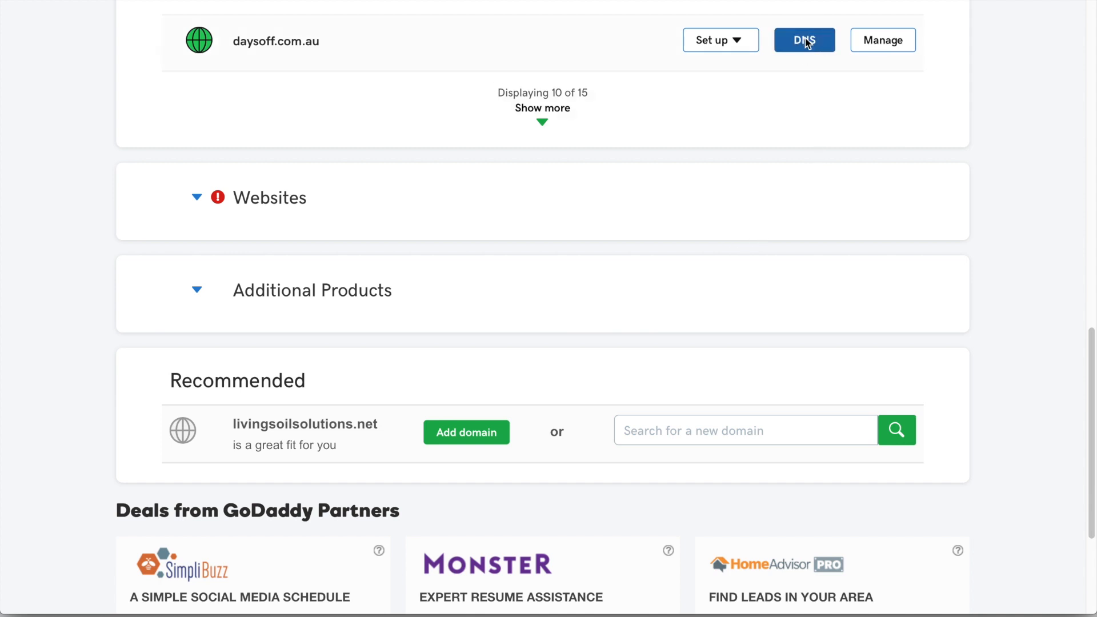
{"action": "left_click", "coordinate": [804, 40]}
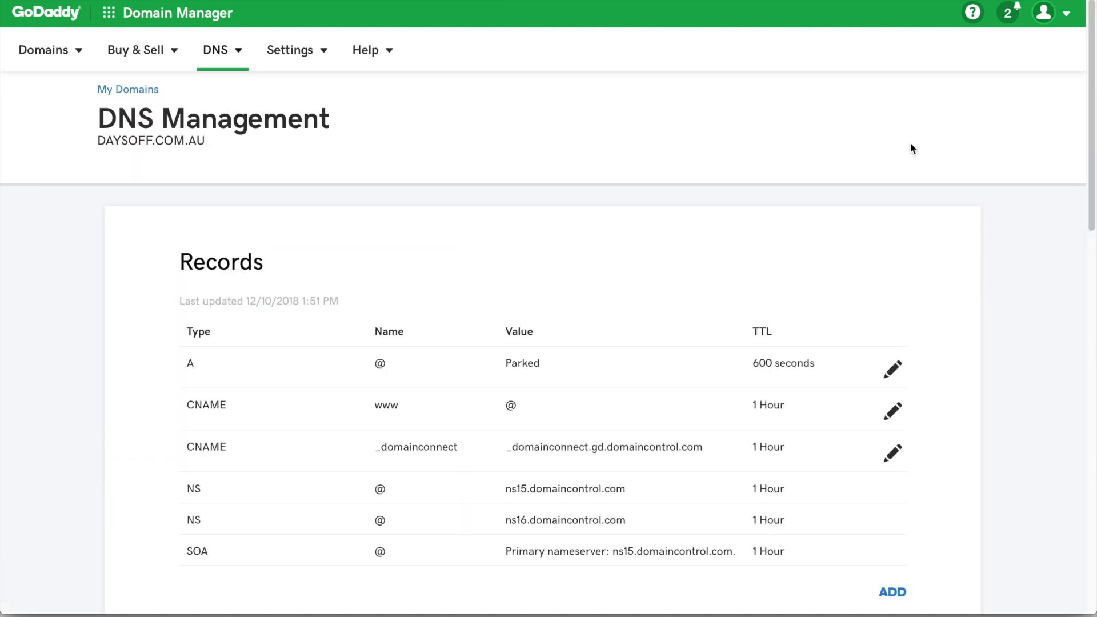
Change daysoff.com.au's nameserver type to Custom, leaving two empty nameserver fields ready.
{"action": "scroll", "scroll_direction": "down", "scroll_amount": 3}
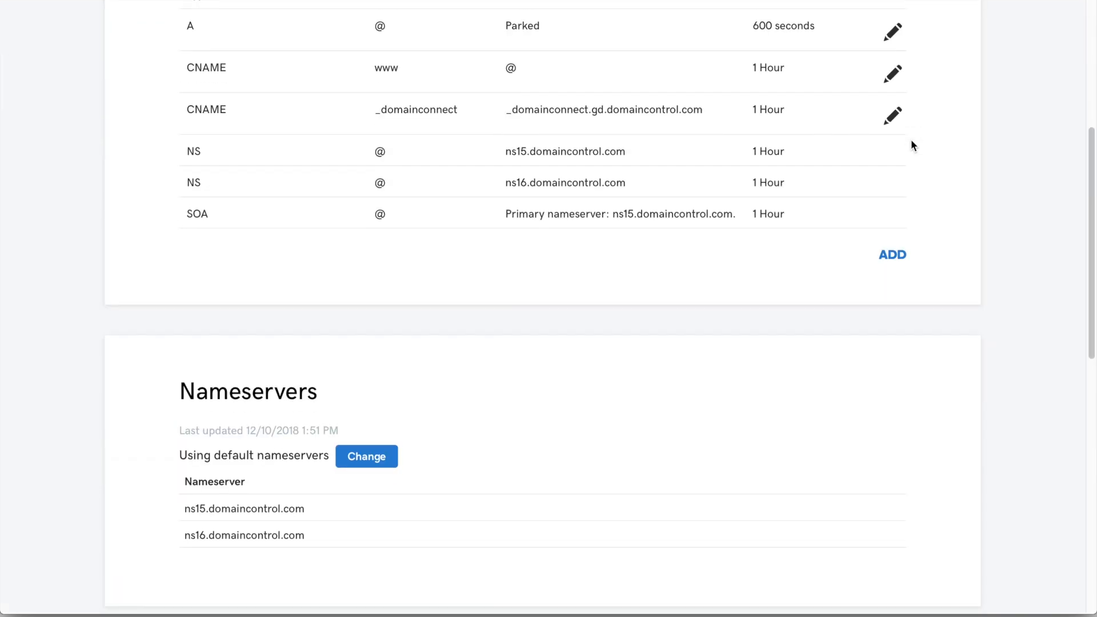
{"action": "scroll", "scroll_direction": "down", "scroll_amount": 3}
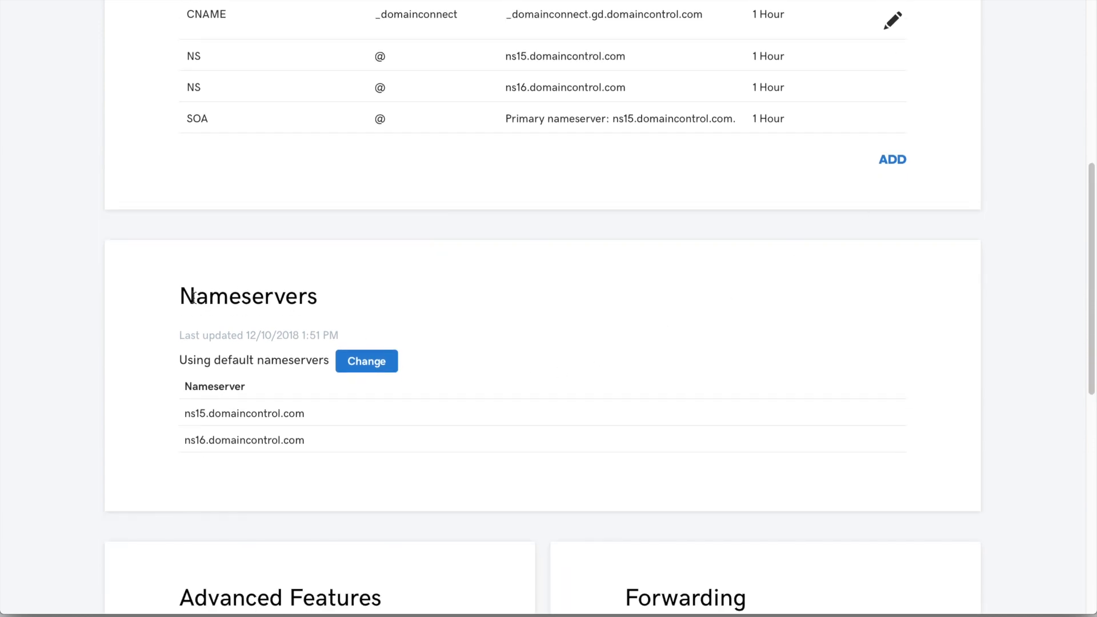
{"action": "mouse_move", "coordinate": [366, 375]}
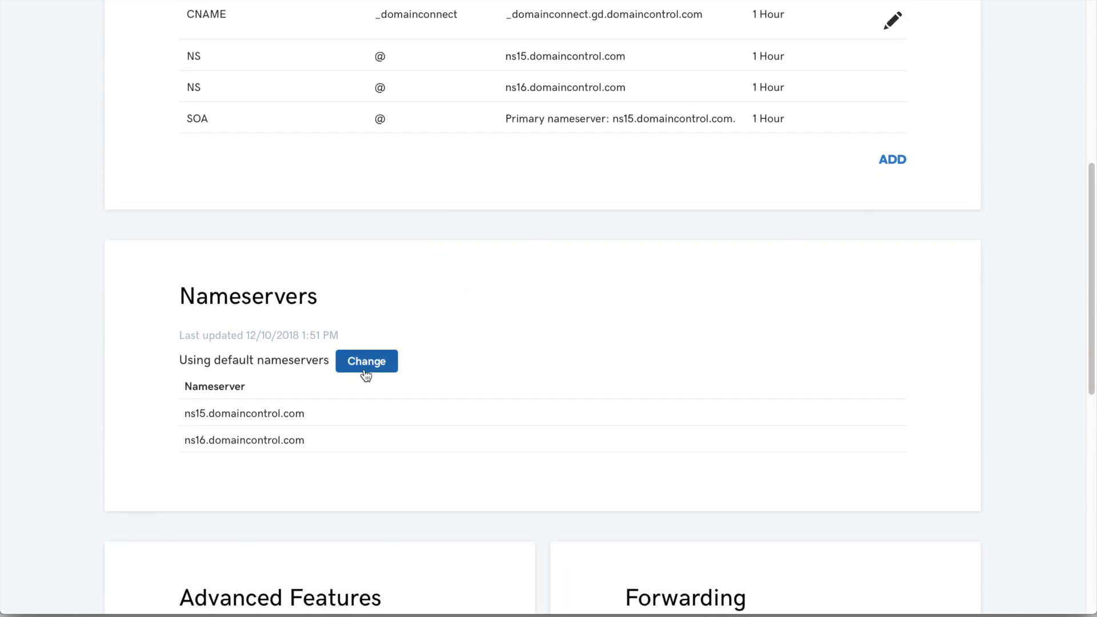
{"action": "left_click", "coordinate": [366, 361]}
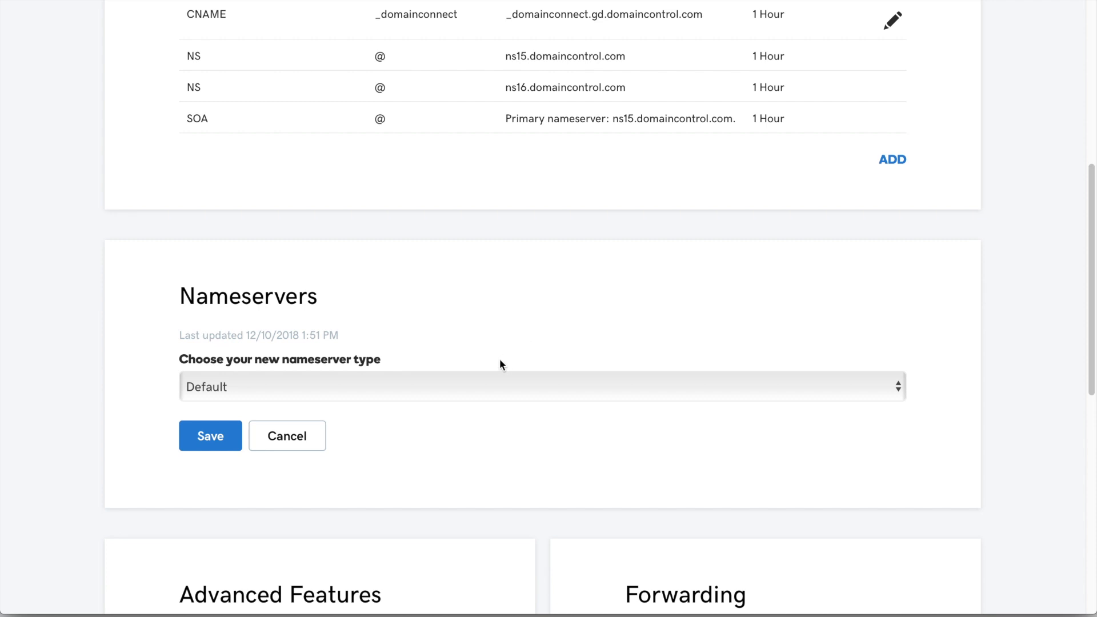
{"action": "left_click", "coordinate": [541, 387]}
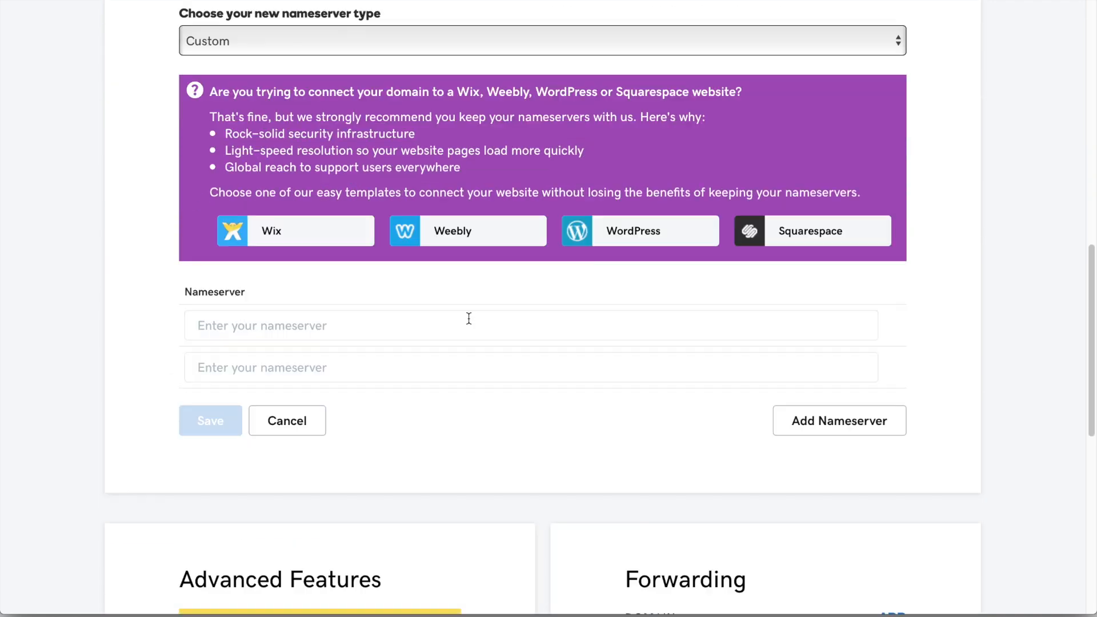
{"action": "left_click", "coordinate": [530, 326]}
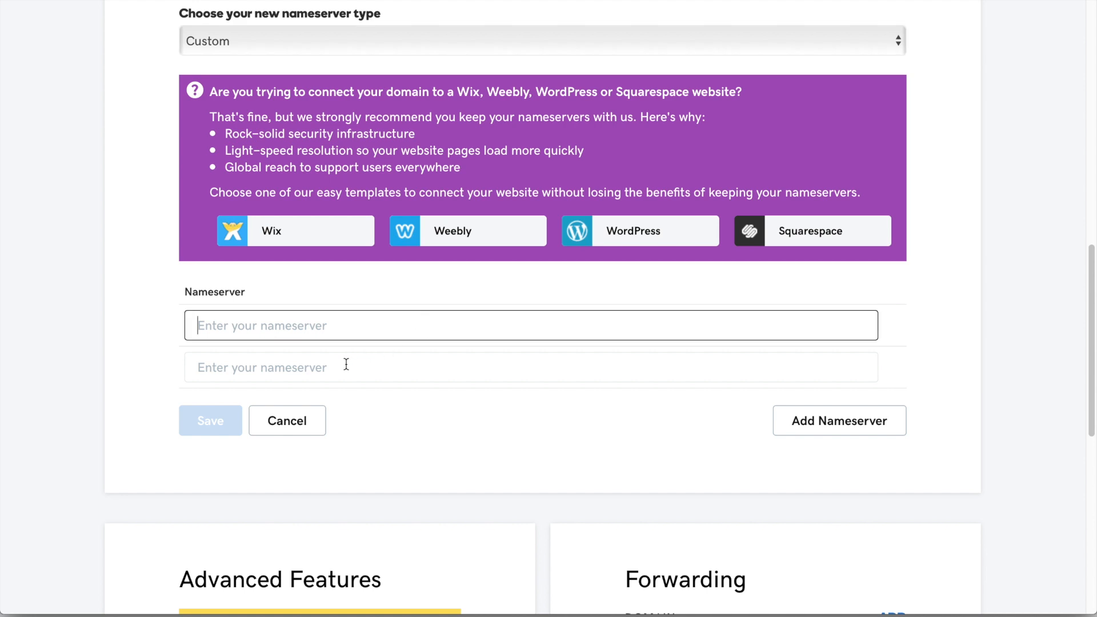
{"action": "mouse_move", "coordinate": [359, 367]}
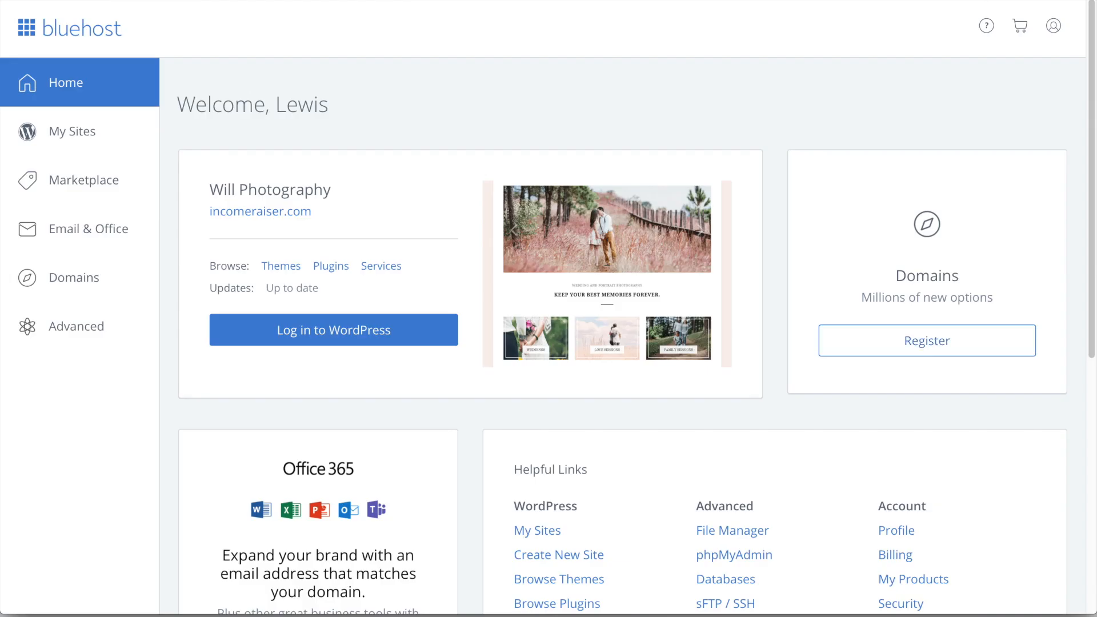
{"action": "mouse_move", "coordinate": [73, 277]}
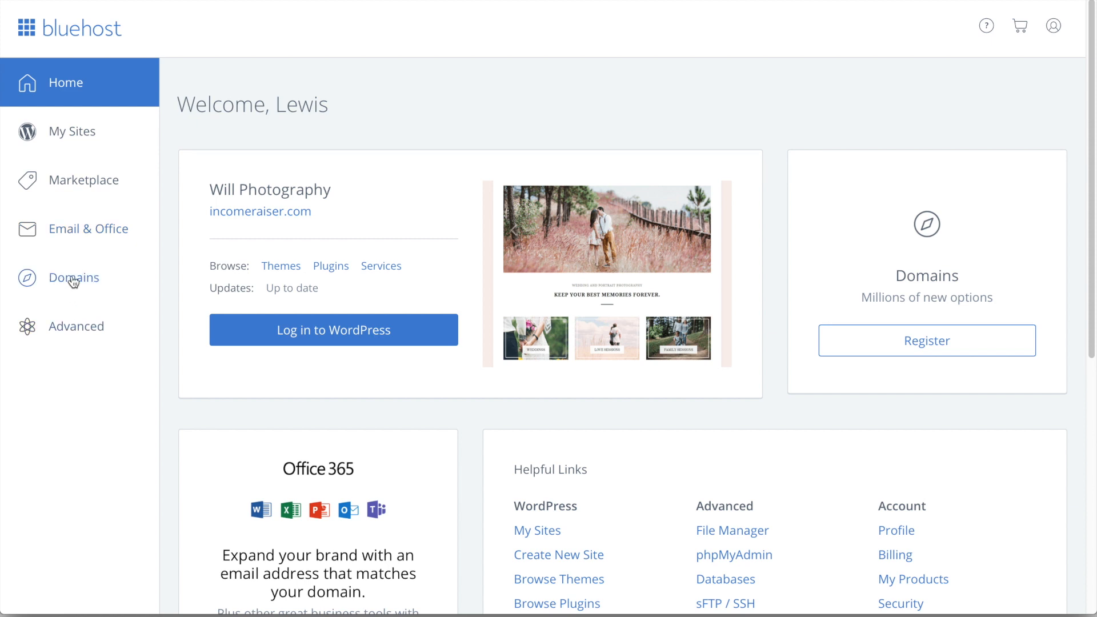
View Bluehost's name servers ns1.bluehost.com and ns2.bluehost.com and copy the first one.
{"action": "left_click", "coordinate": [73, 278]}
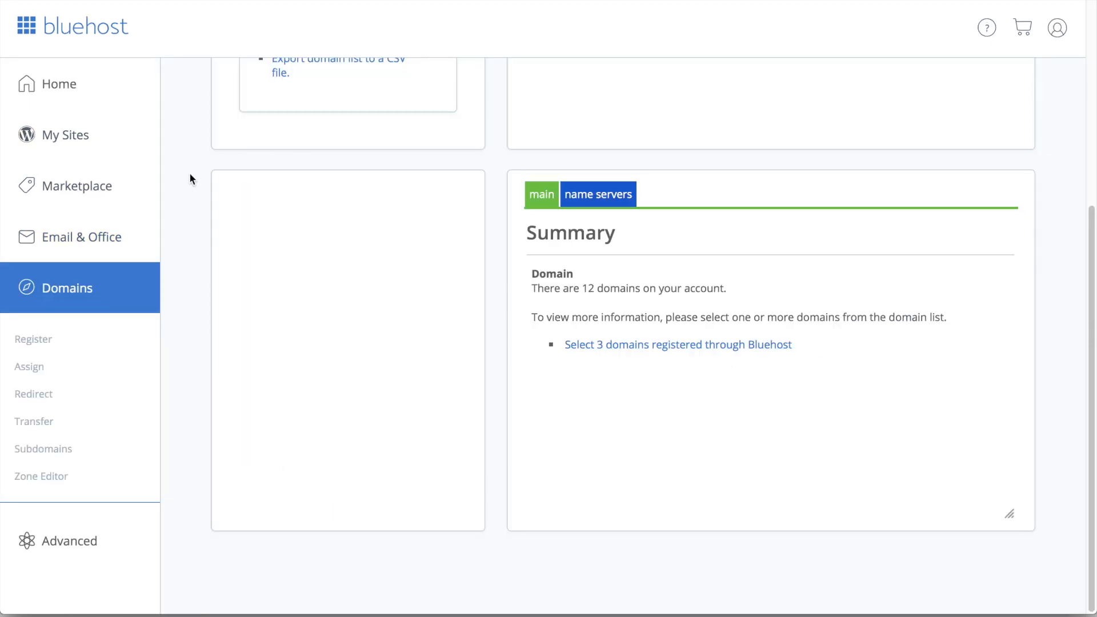
{"action": "mouse_move", "coordinate": [640, 271]}
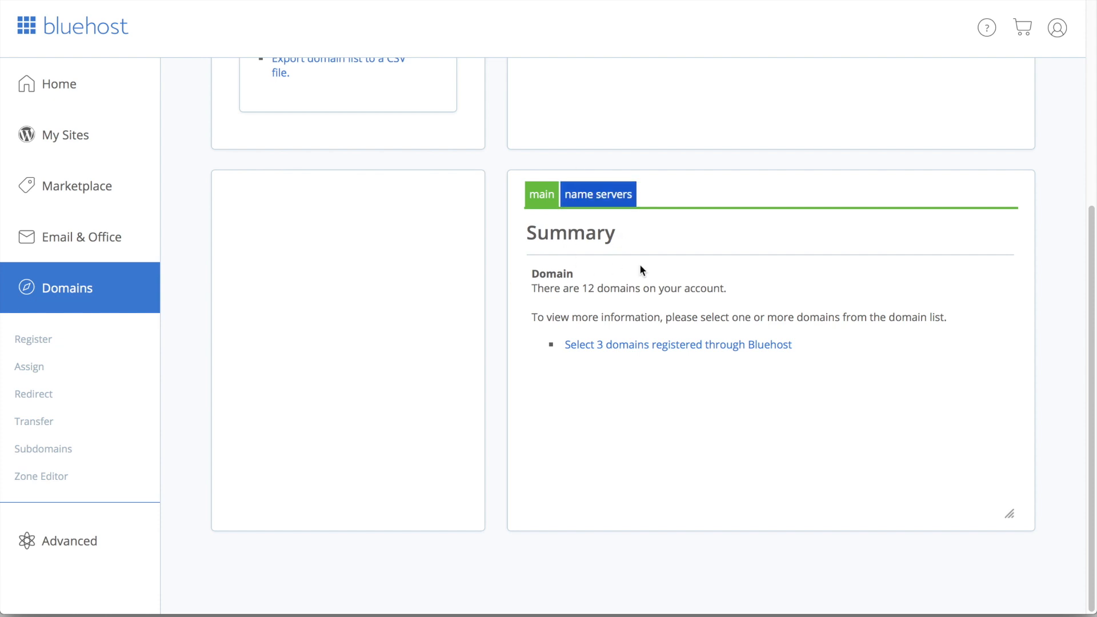
{"action": "mouse_move", "coordinate": [672, 185]}
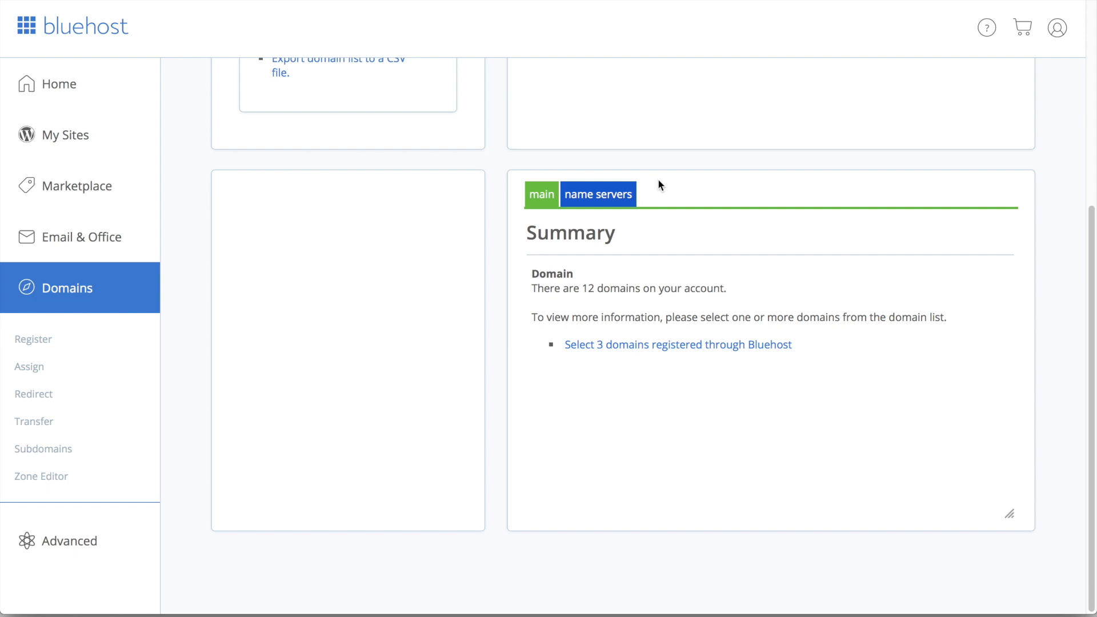
{"action": "left_click", "coordinate": [597, 194]}
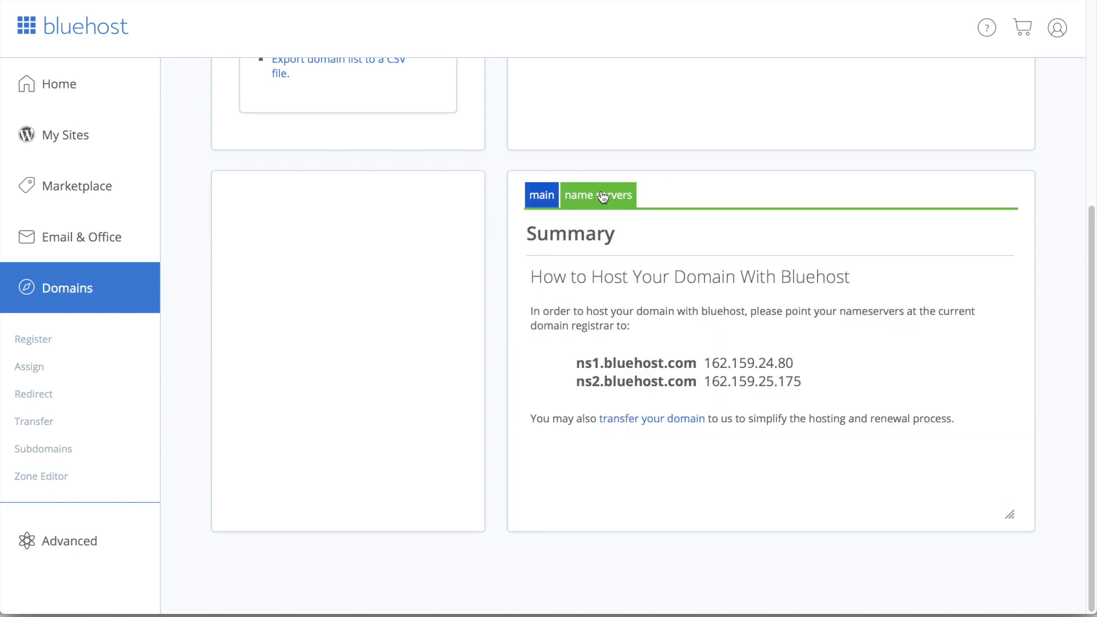
{"action": "mouse_move", "coordinate": [575, 366]}
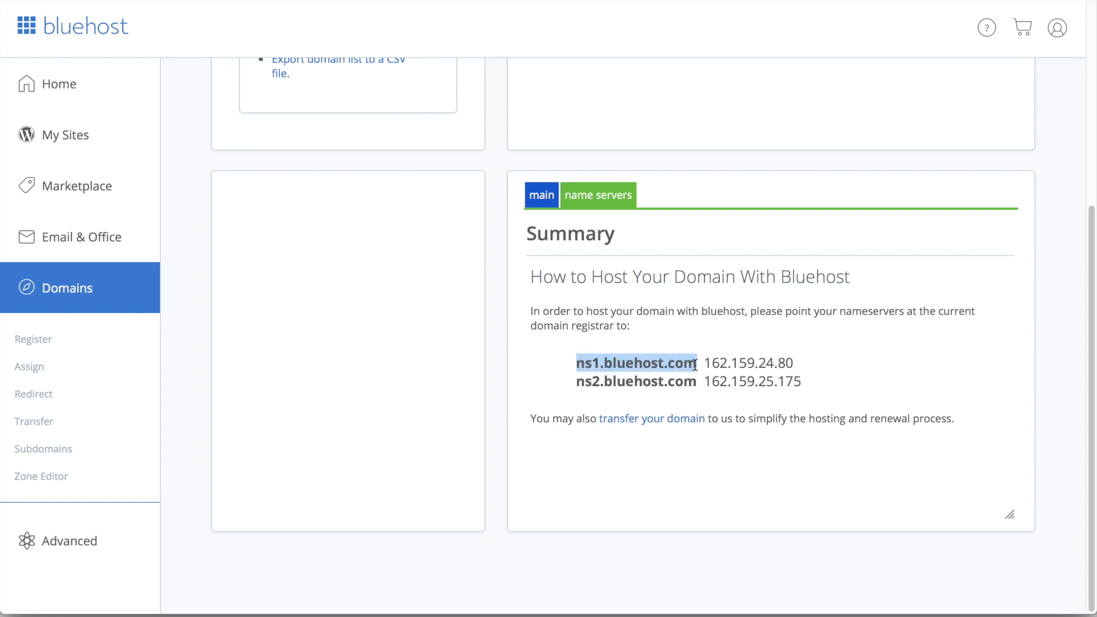
{"action": "left_click", "coordinate": [597, 194]}
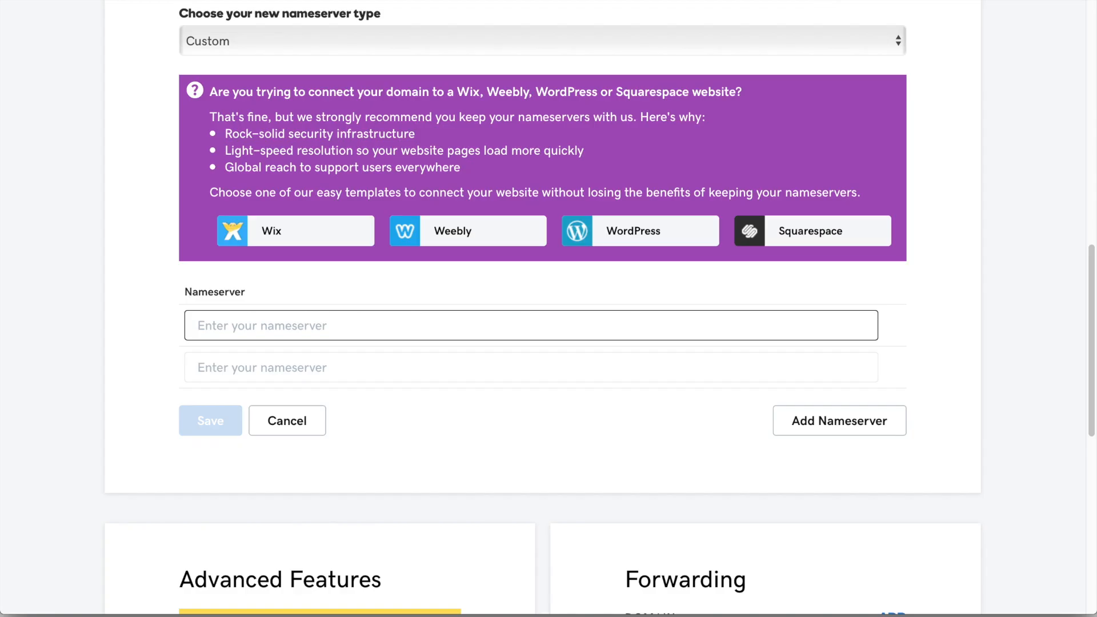
Save ns1.bluehost.com and ns2.bluehost.com as custom nameservers and dismiss the processing notice.
{"action": "type", "text": "ns1.bluehost.com"}
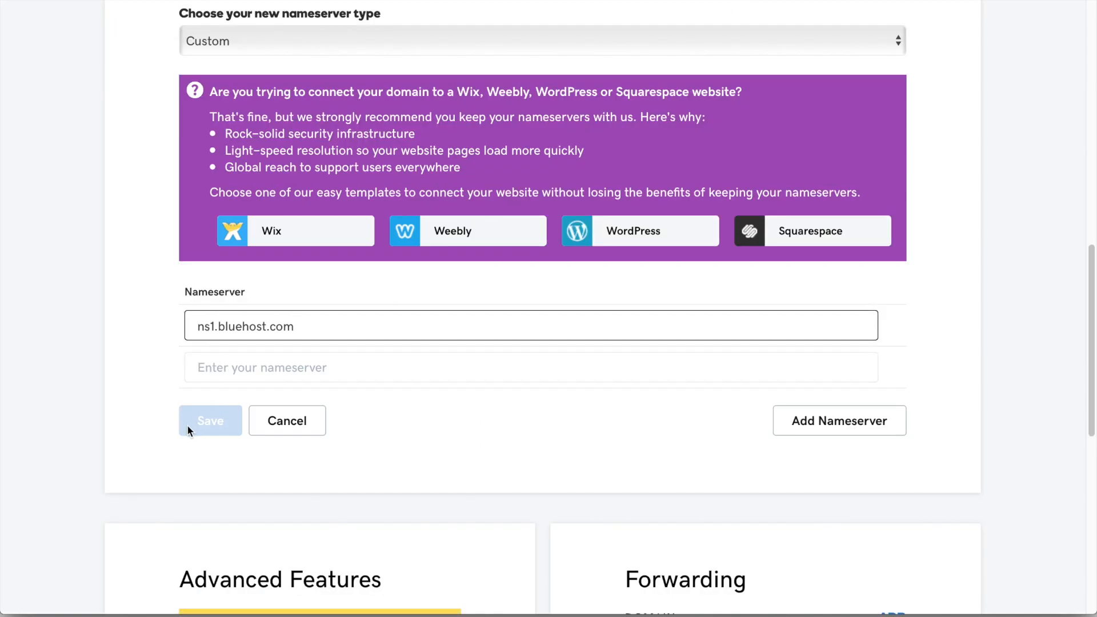
{"action": "type", "text": "ns2.bluehost.com"}
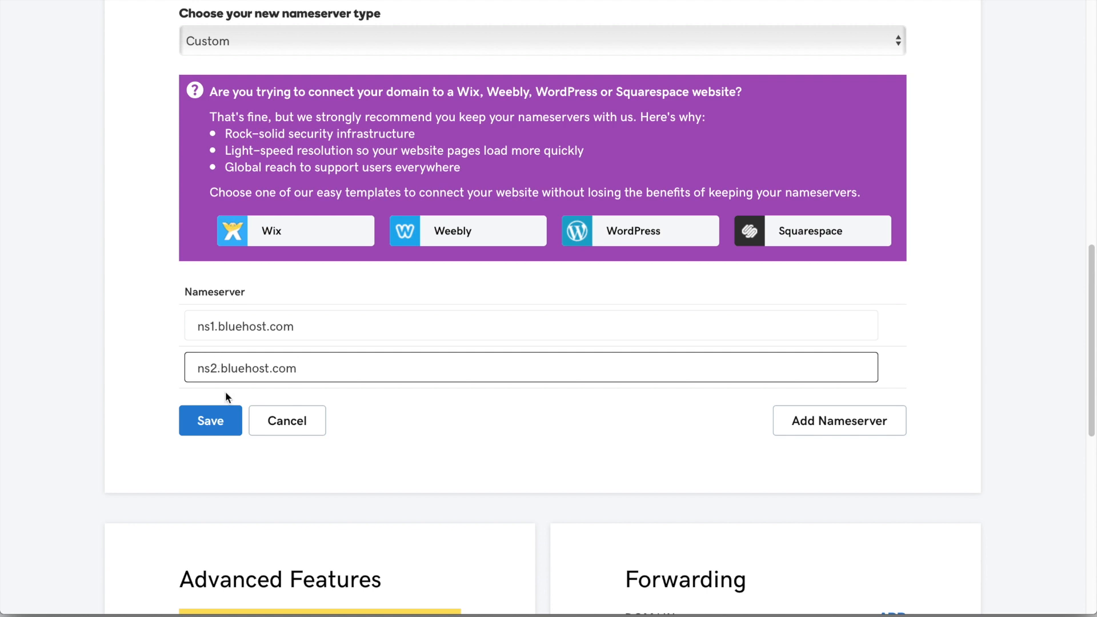
{"action": "left_click", "coordinate": [209, 420]}
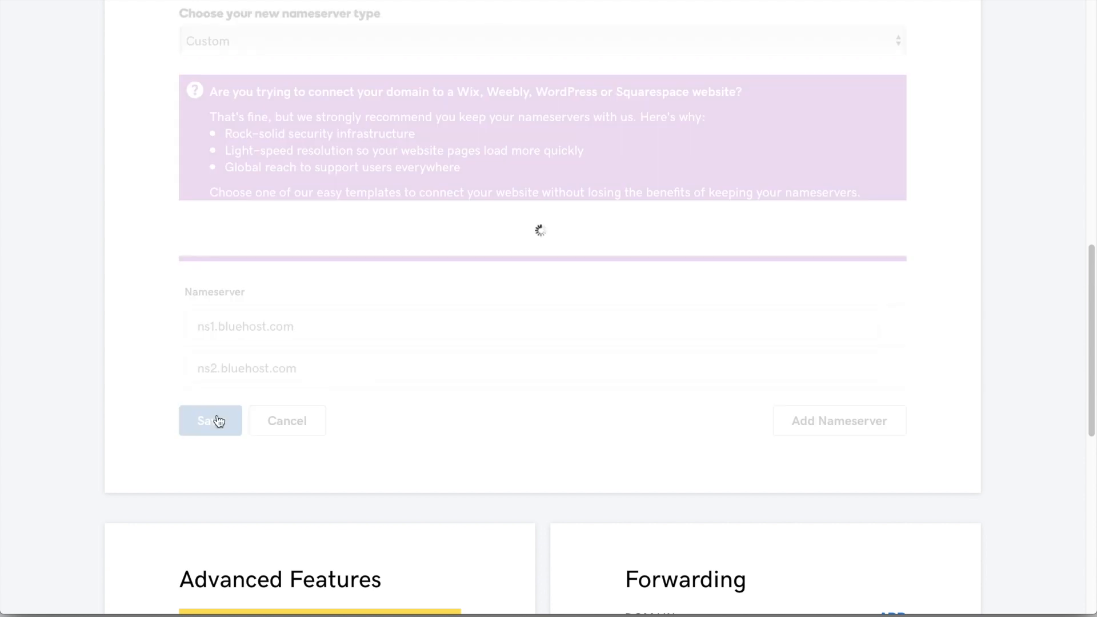
{"action": "left_click", "coordinate": [211, 420]}
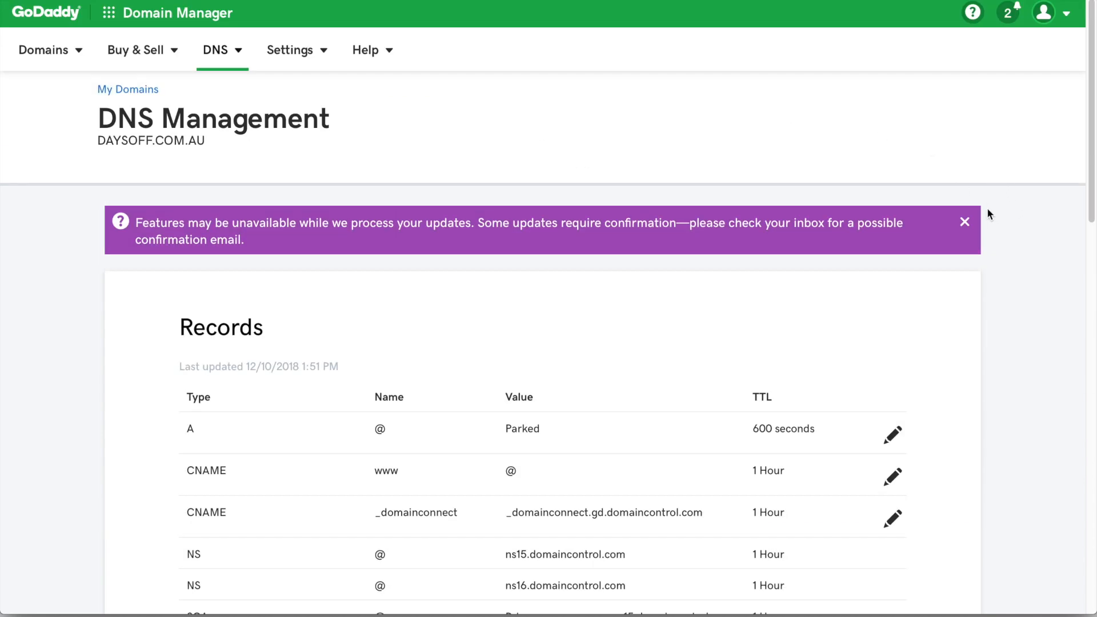
{"action": "left_click", "coordinate": [965, 222]}
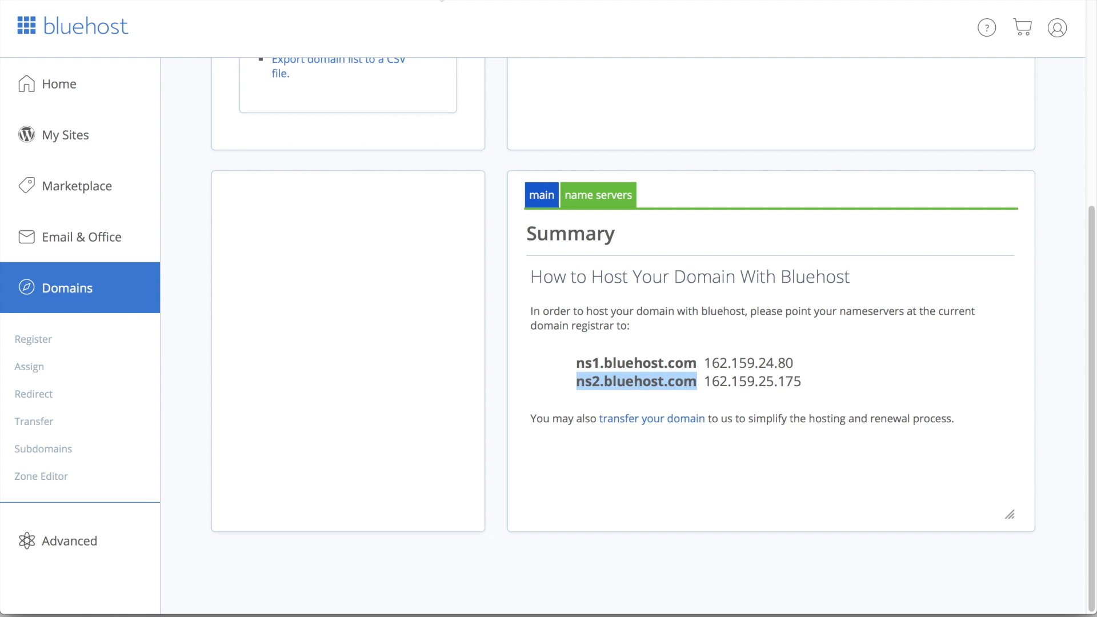
Go from the Bluehost domains summary to the Assign Domain page for an unassociated domain.
{"action": "left_click", "coordinate": [542, 195]}
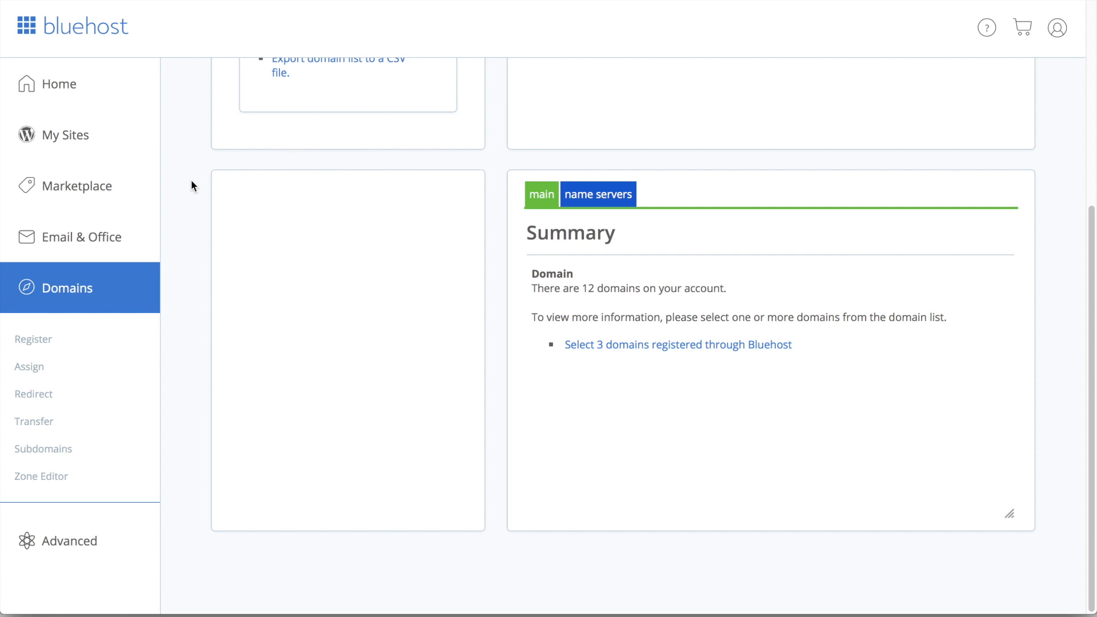
{"action": "mouse_move", "coordinate": [156, 220]}
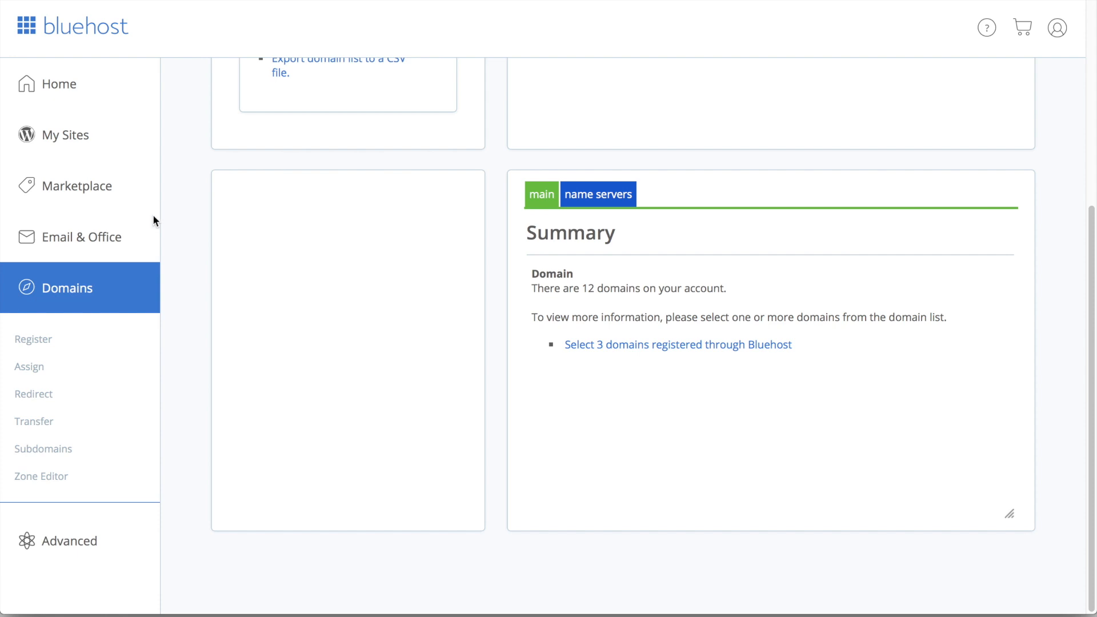
{"action": "mouse_move", "coordinate": [79, 306]}
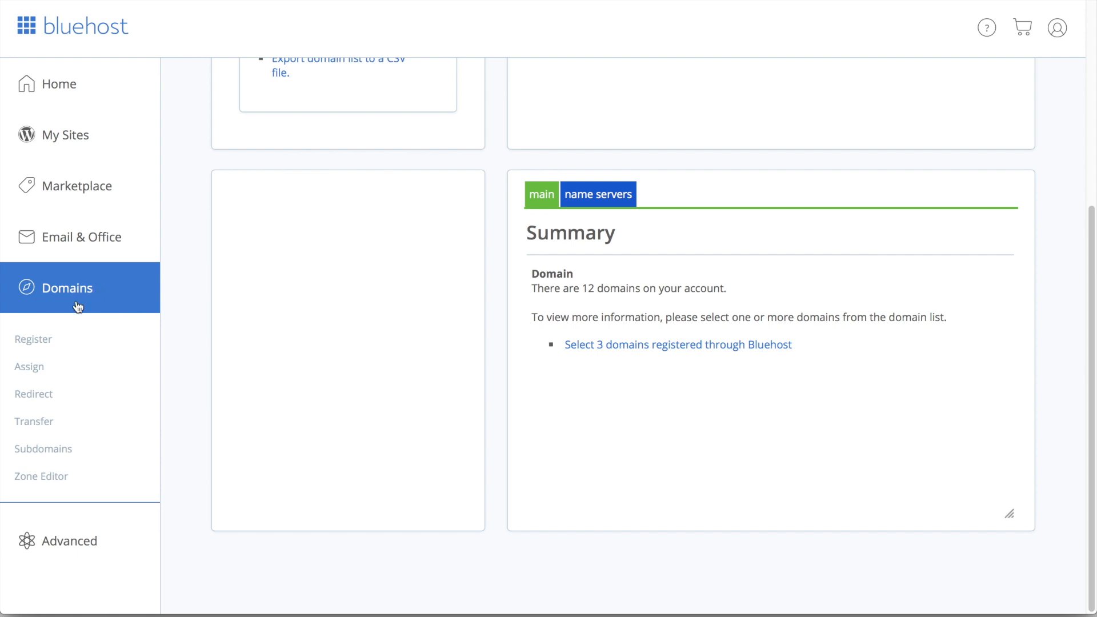
{"action": "mouse_move", "coordinate": [30, 367]}
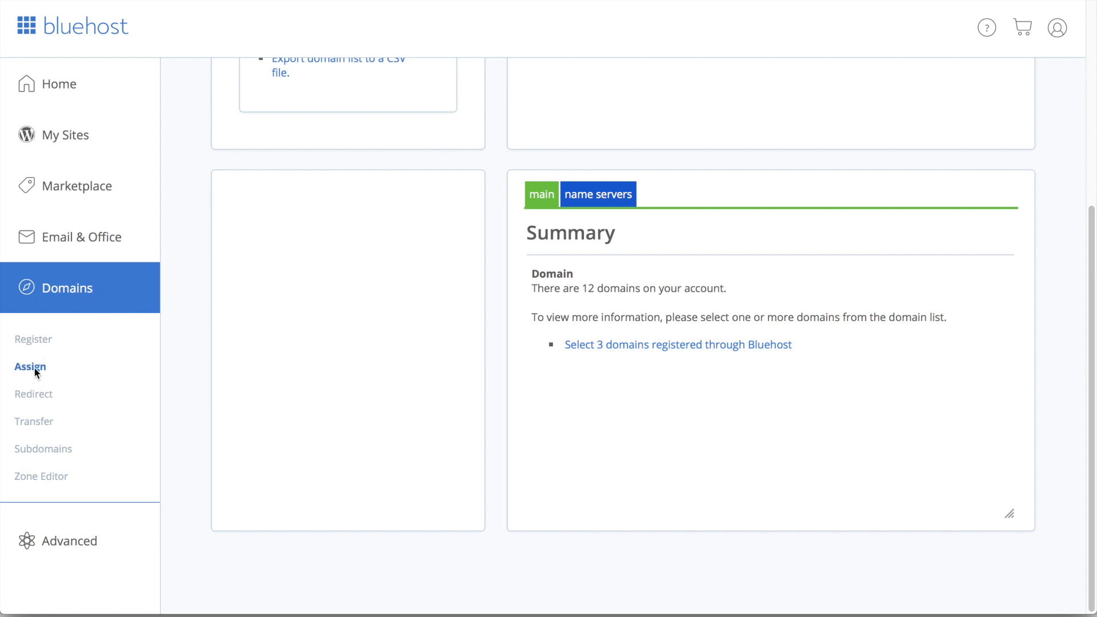
{"action": "left_click", "coordinate": [29, 367]}
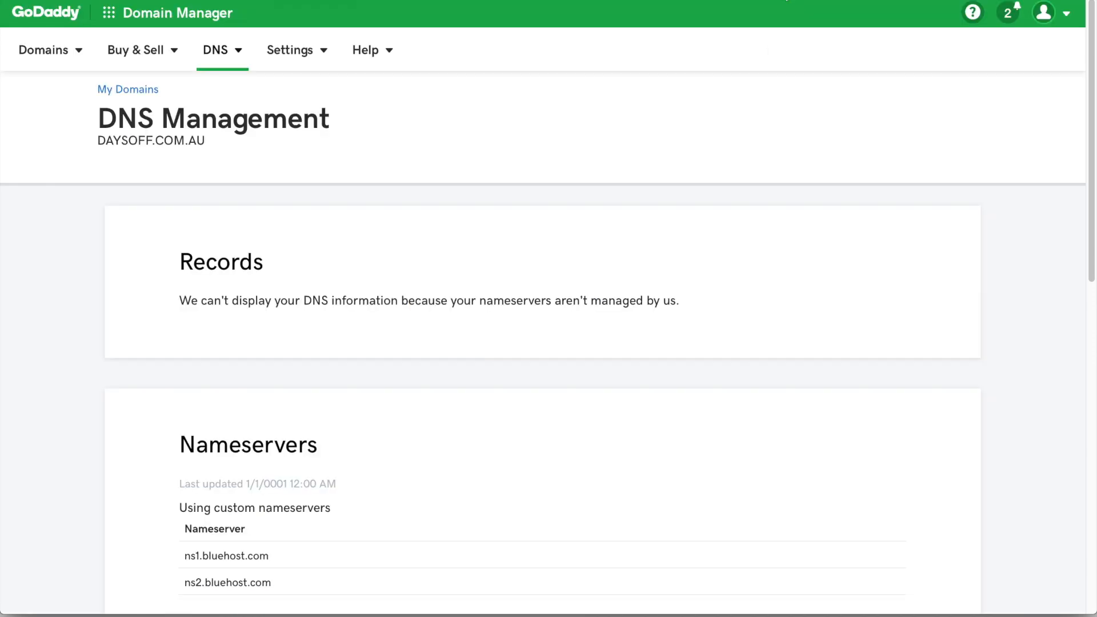
{"action": "double_click", "coordinate": [151, 141]}
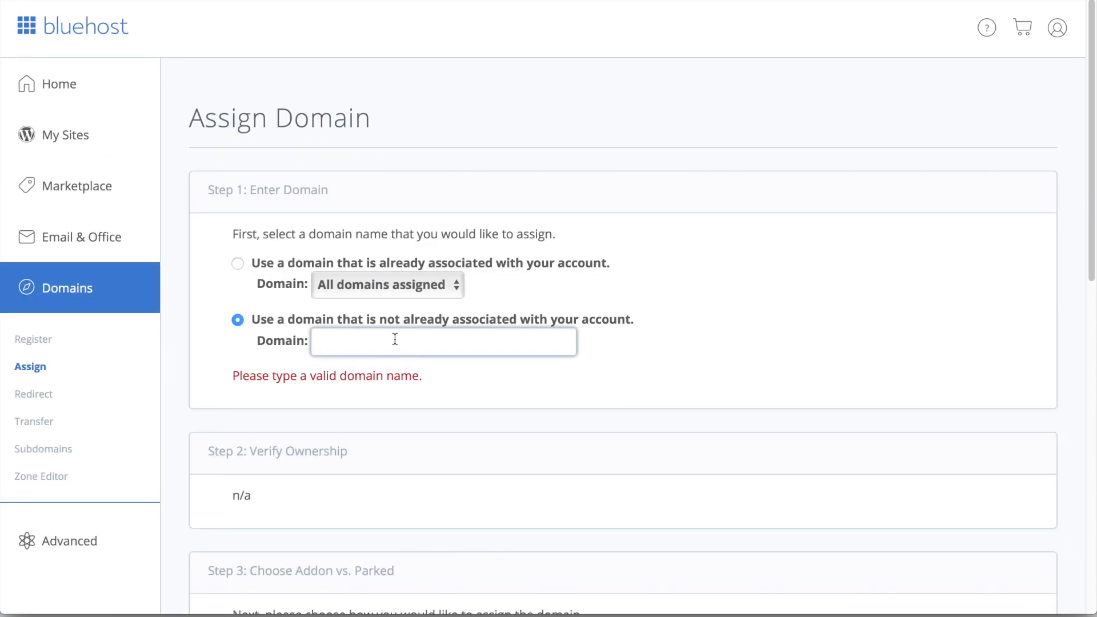
Assign daysoff.com.au as an Addon domain with a new daysoffcom directory and daysoff-com-au subdomain.
{"action": "type", "text": "daysoff.com.au"}
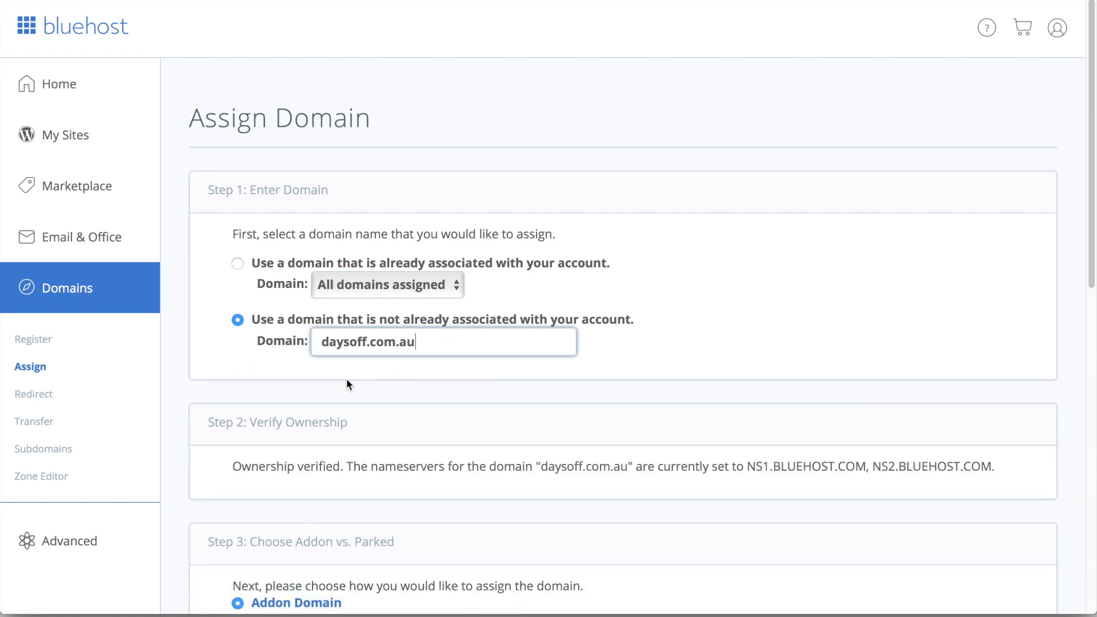
{"action": "scroll", "scroll_direction": "down", "scroll_amount": 3}
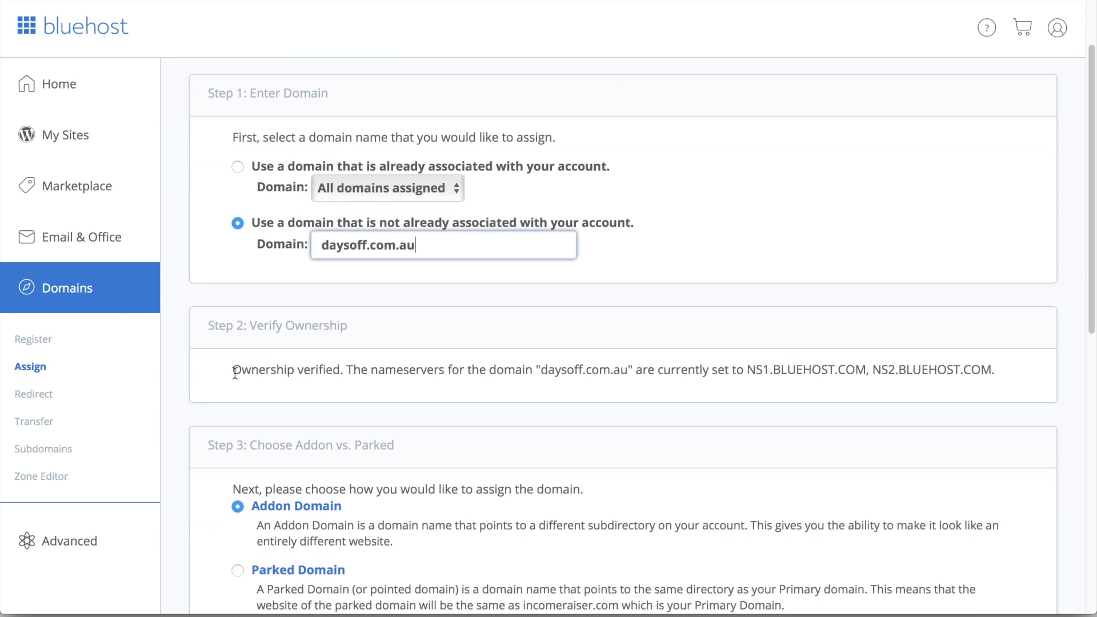
{"action": "double_click", "coordinate": [283, 369]}
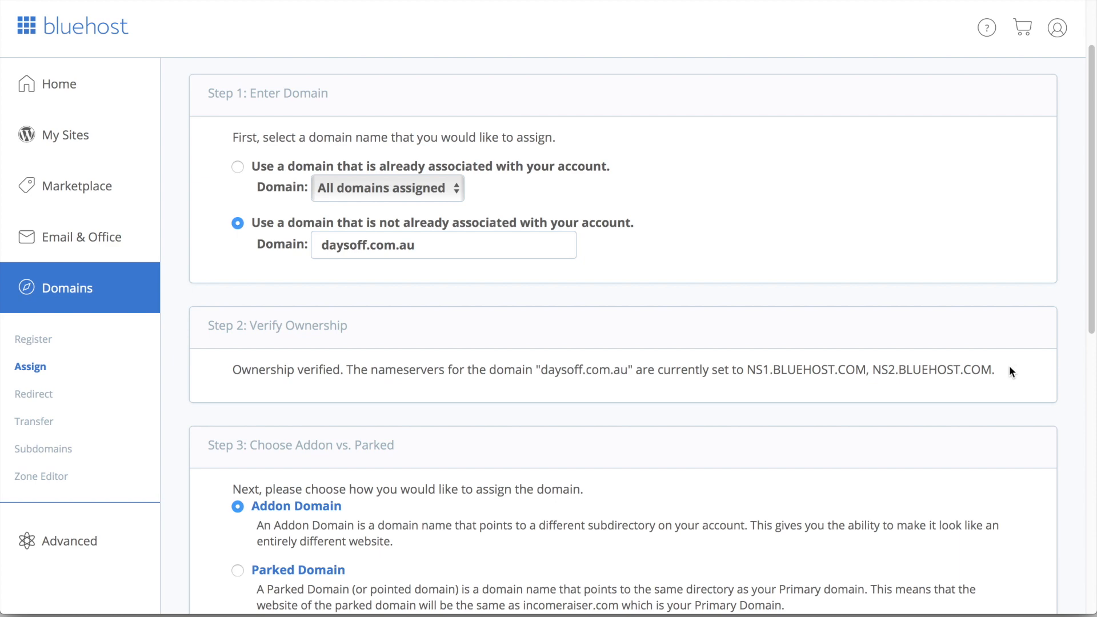
{"action": "scroll", "scroll_direction": "down", "scroll_amount": 3}
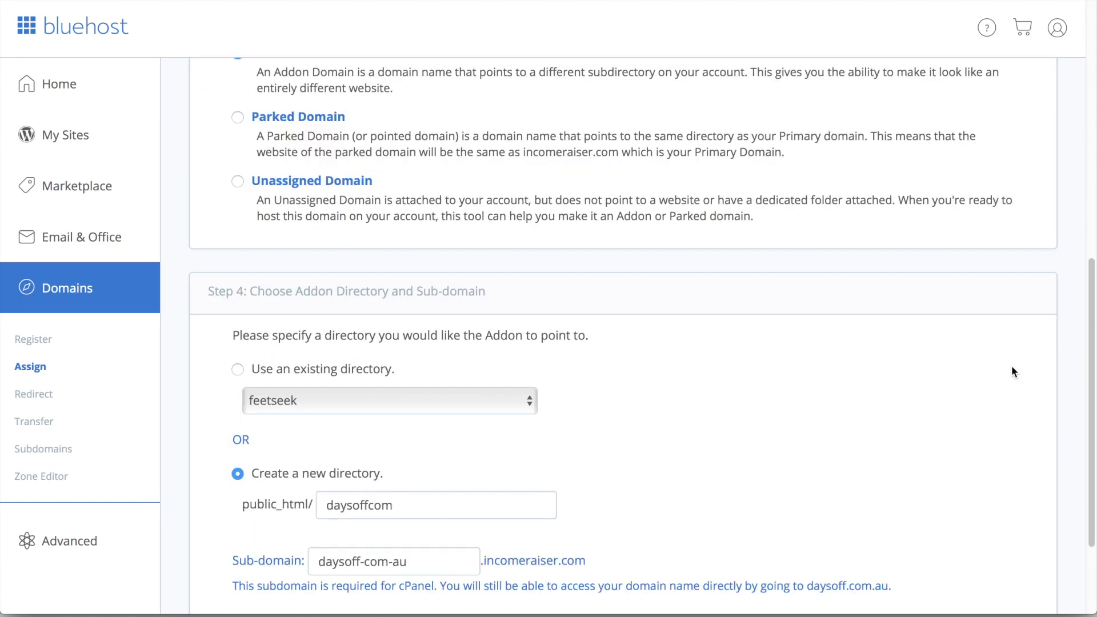
{"action": "scroll", "scroll_direction": "down", "scroll_amount": 3}
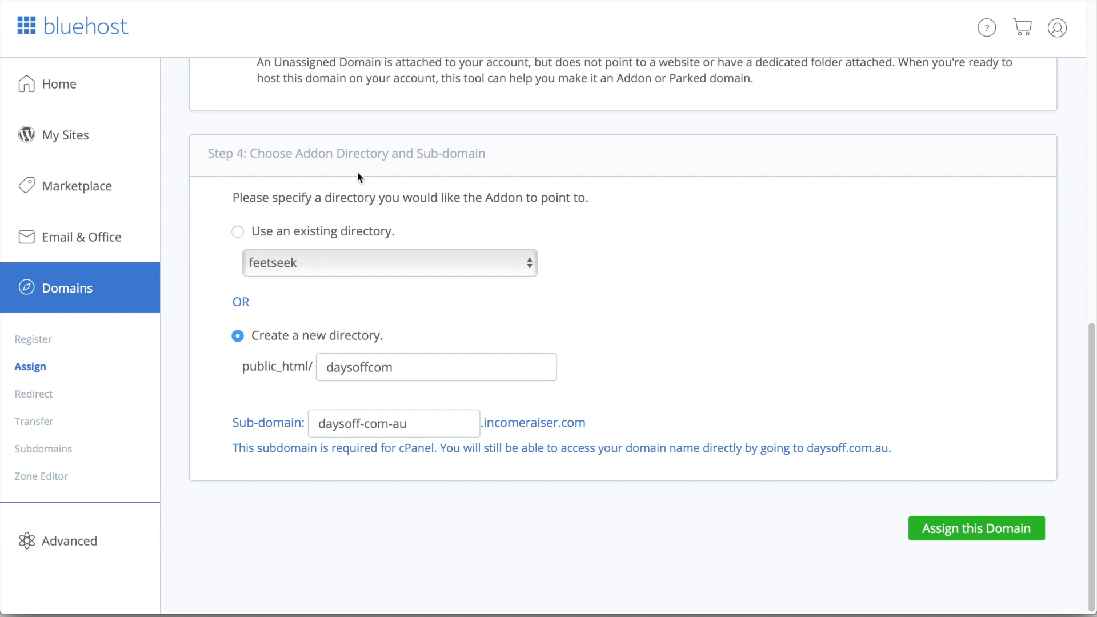
{"action": "mouse_move", "coordinate": [1009, 258]}
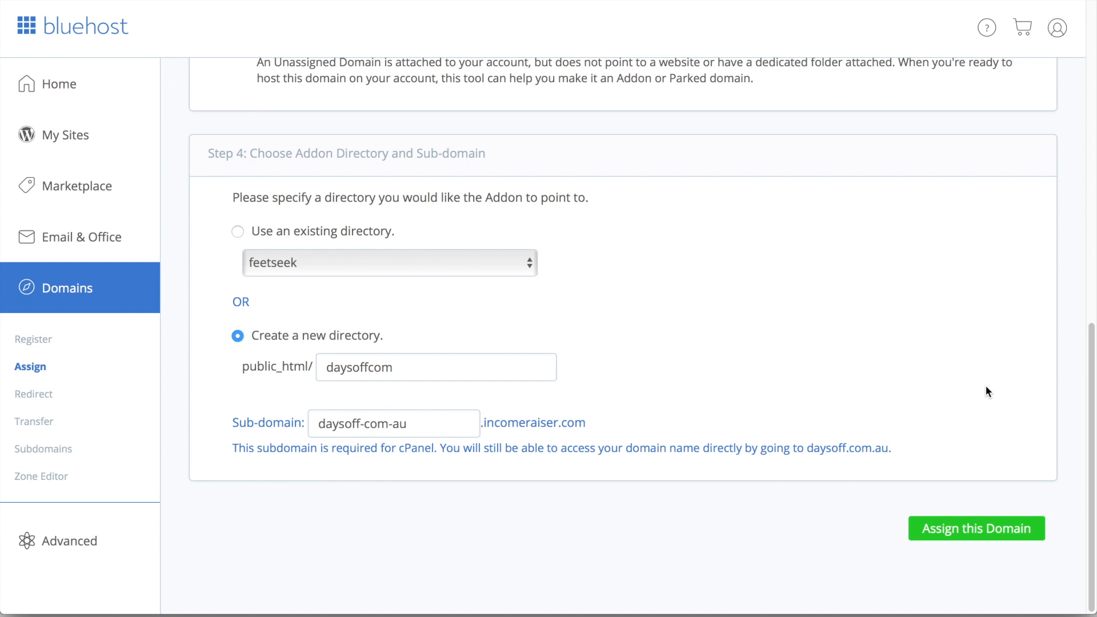
{"action": "left_click", "coordinate": [975, 528]}
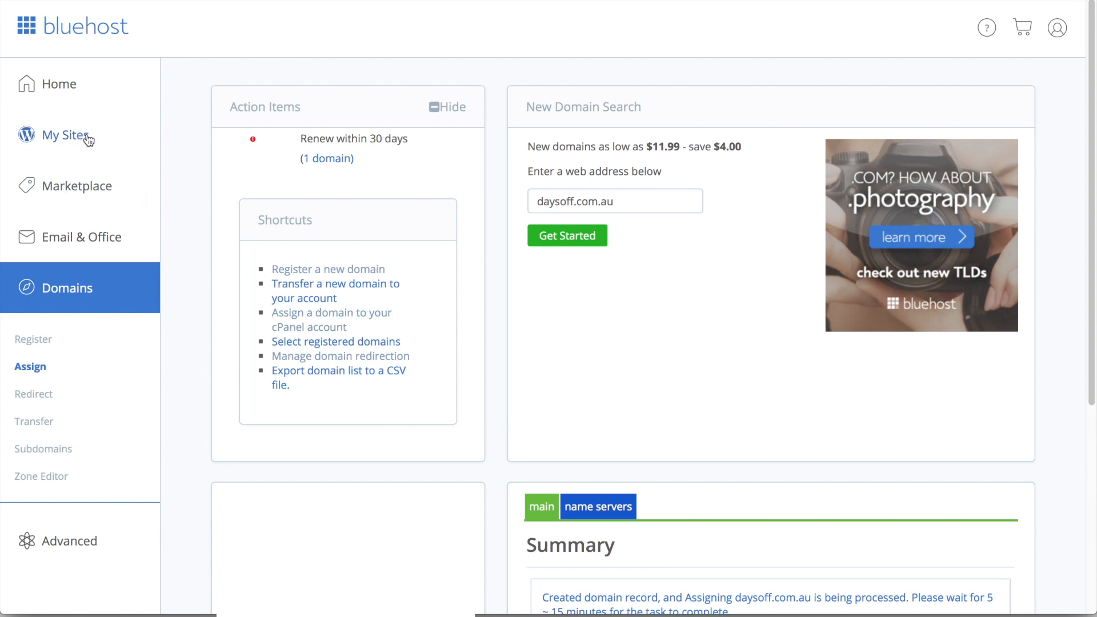
{"action": "mouse_move", "coordinate": [85, 139]}
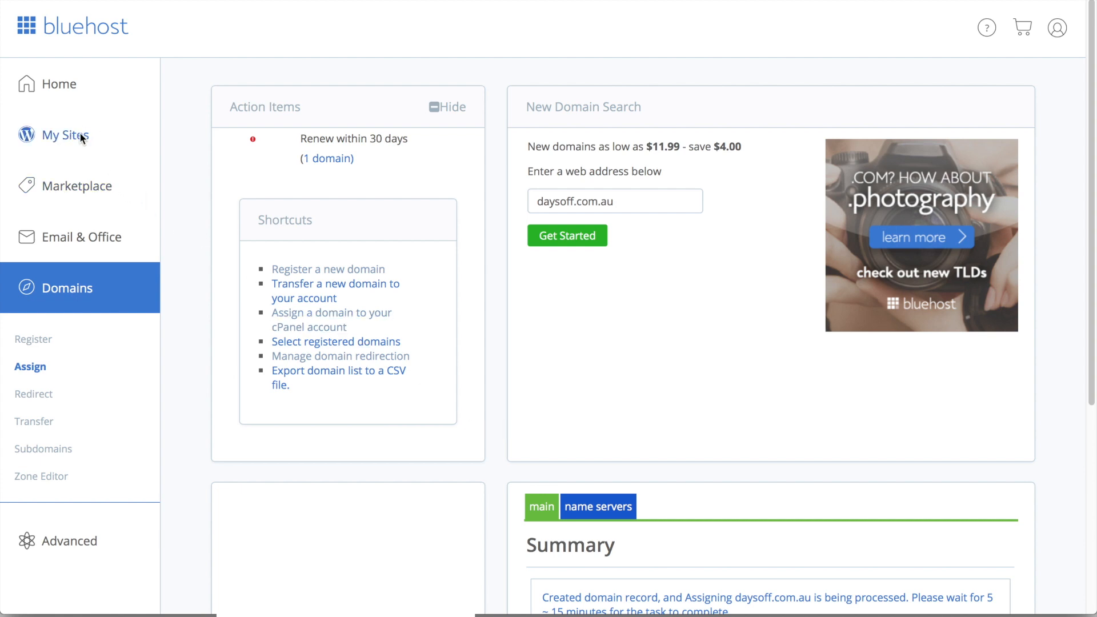
Start creating a new WordPress site from Bluehost's My Sites list.
{"action": "left_click", "coordinate": [70, 135]}
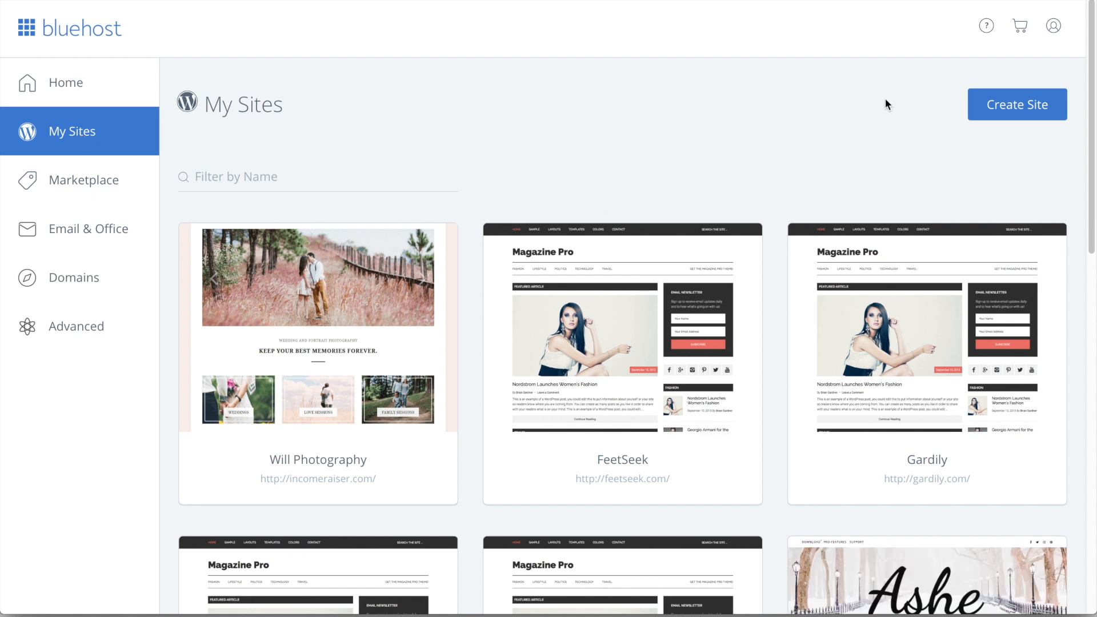
{"action": "left_click", "coordinate": [1017, 104]}
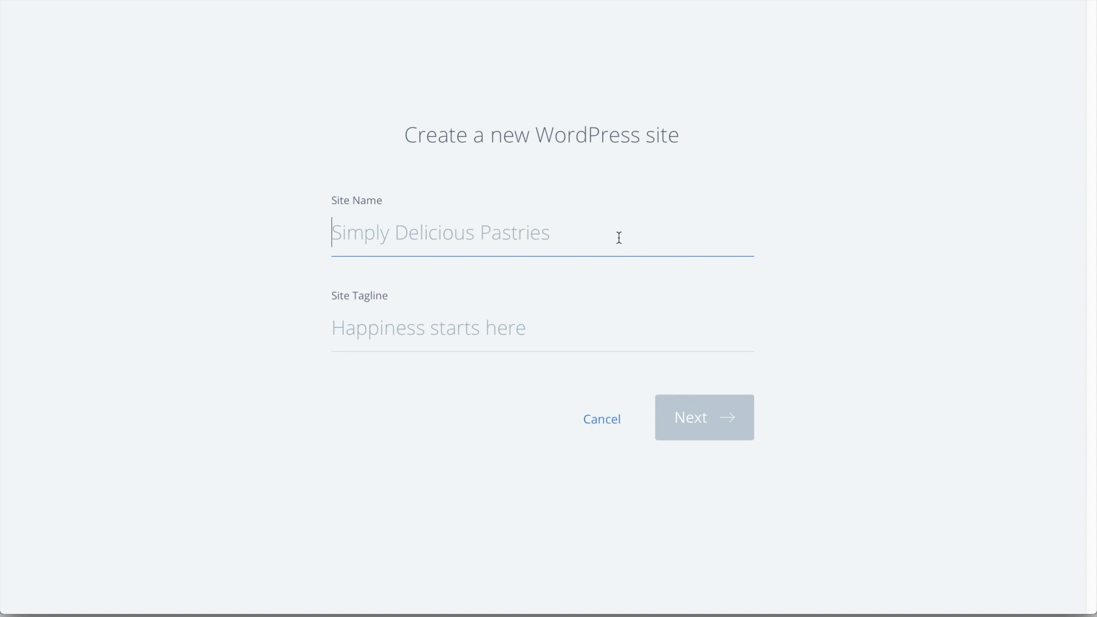
Give the new site the tagline 'Just Another WordPress Website' and continue to domain selection.
{"action": "type", "text": "Just Another WordPress"}
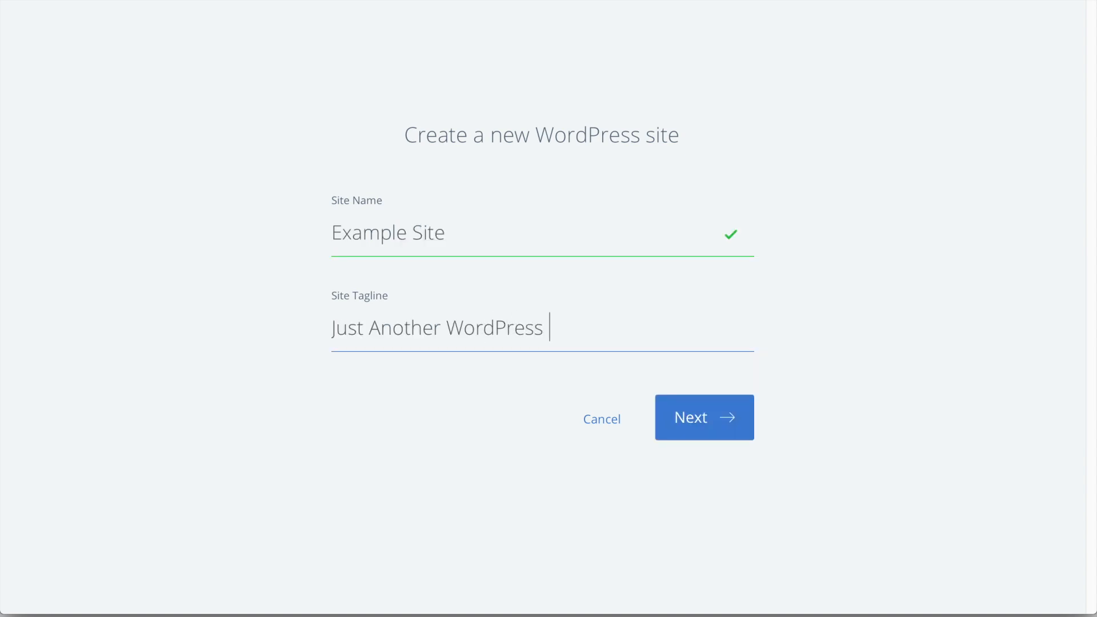
{"action": "type", "text": "Website"}
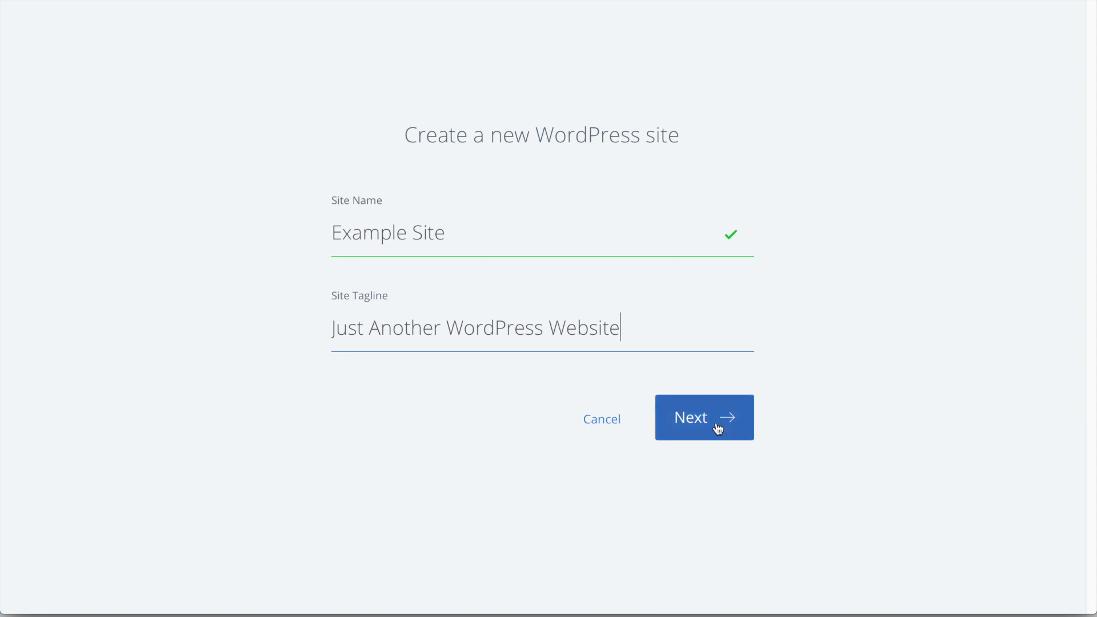
{"action": "left_click", "coordinate": [704, 419]}
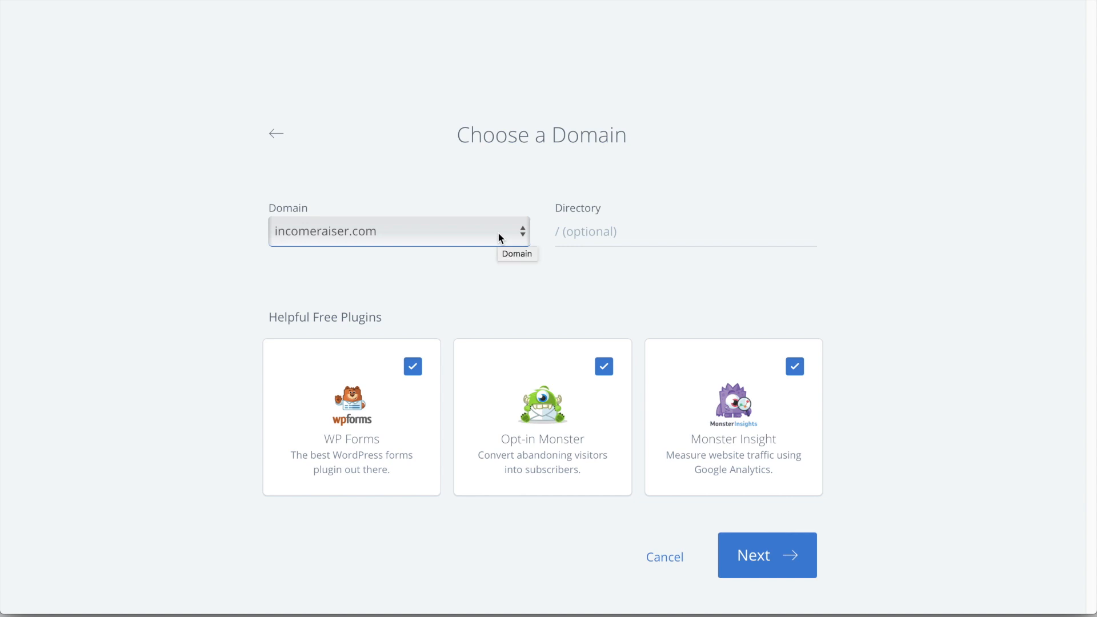
Choose daysoff.com.au as the domain, deselect the free plugins, and install WordPress.
{"action": "left_click", "coordinate": [398, 231]}
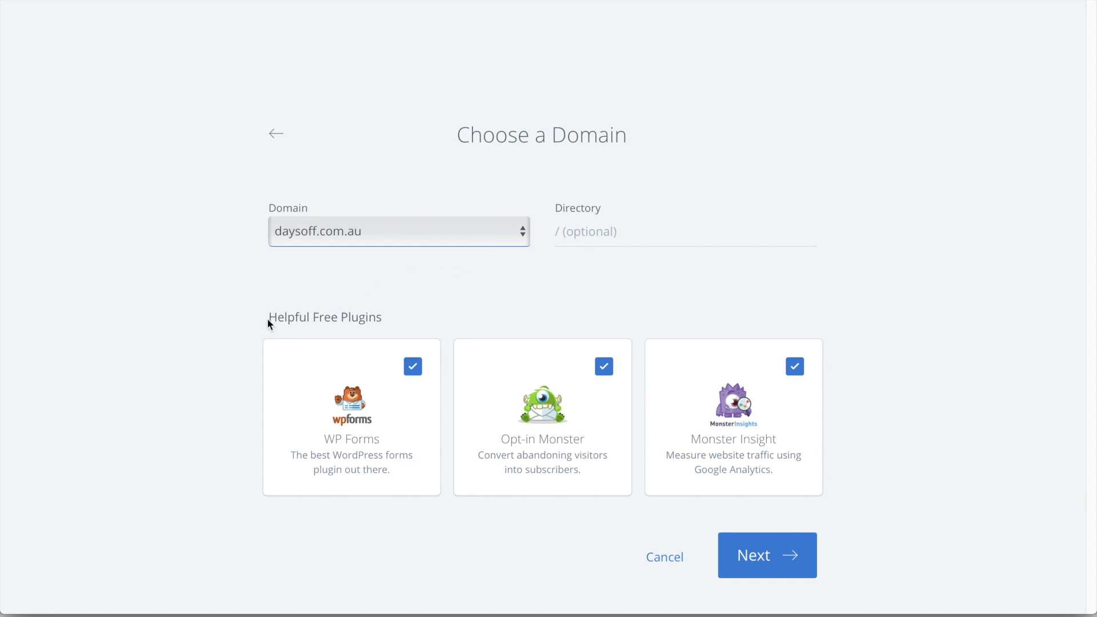
{"action": "mouse_move", "coordinate": [839, 344]}
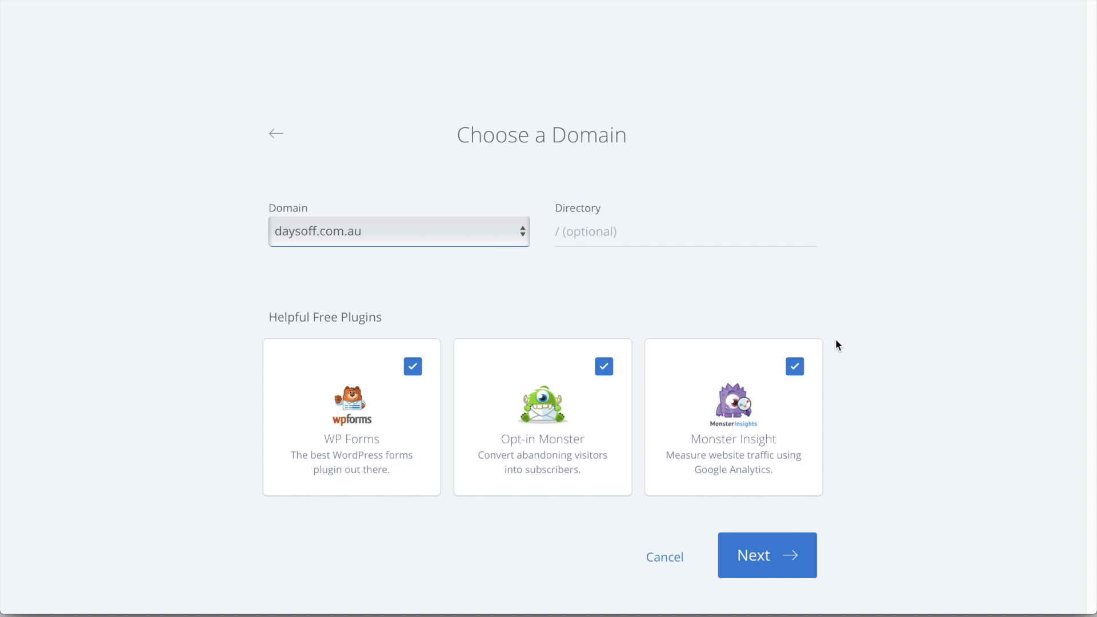
{"action": "left_click", "coordinate": [795, 366]}
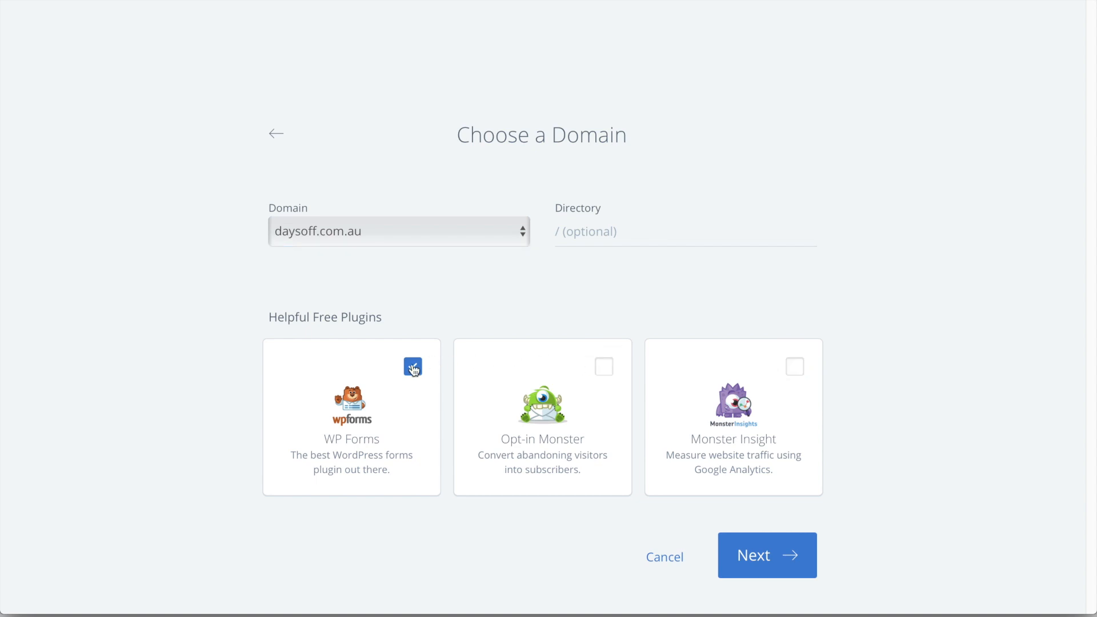
{"action": "left_click", "coordinate": [412, 367]}
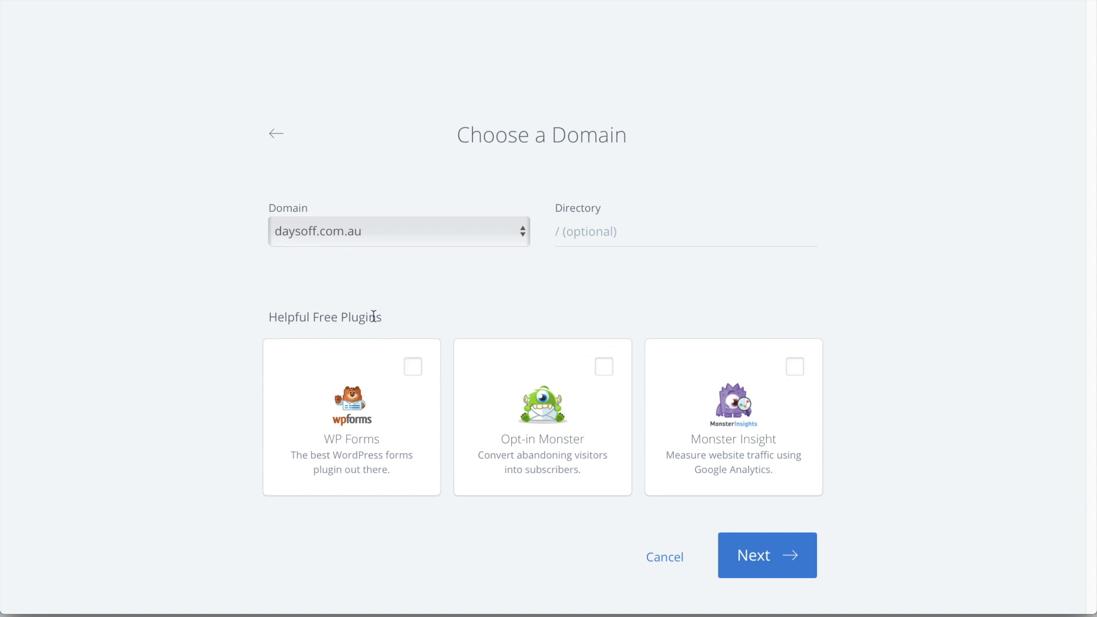
{"action": "mouse_move", "coordinate": [716, 137]}
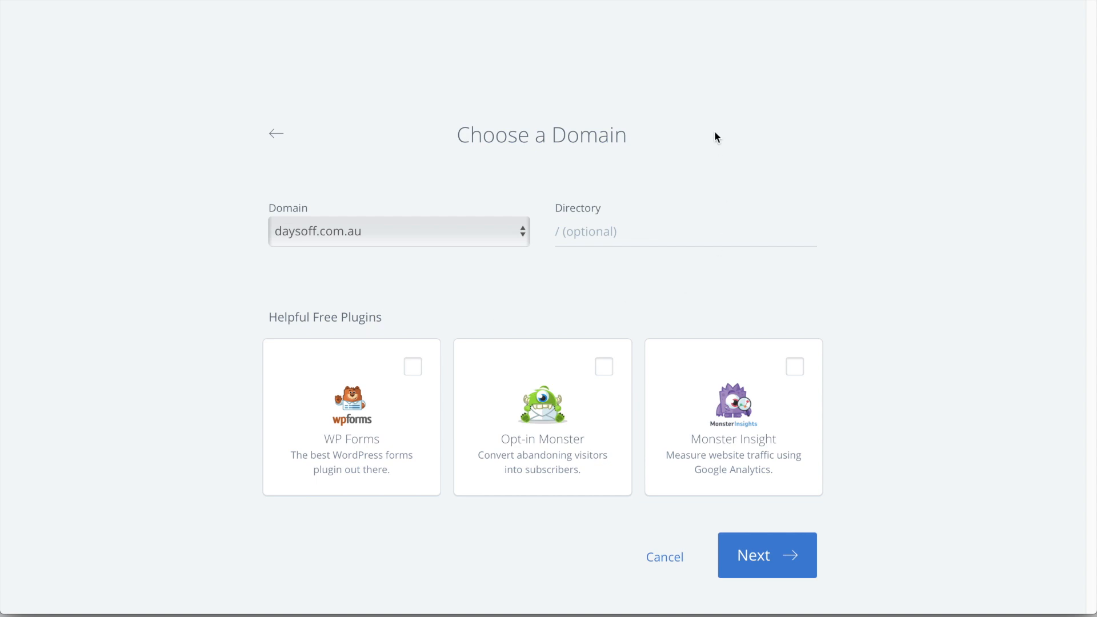
{"action": "mouse_move", "coordinate": [809, 344]}
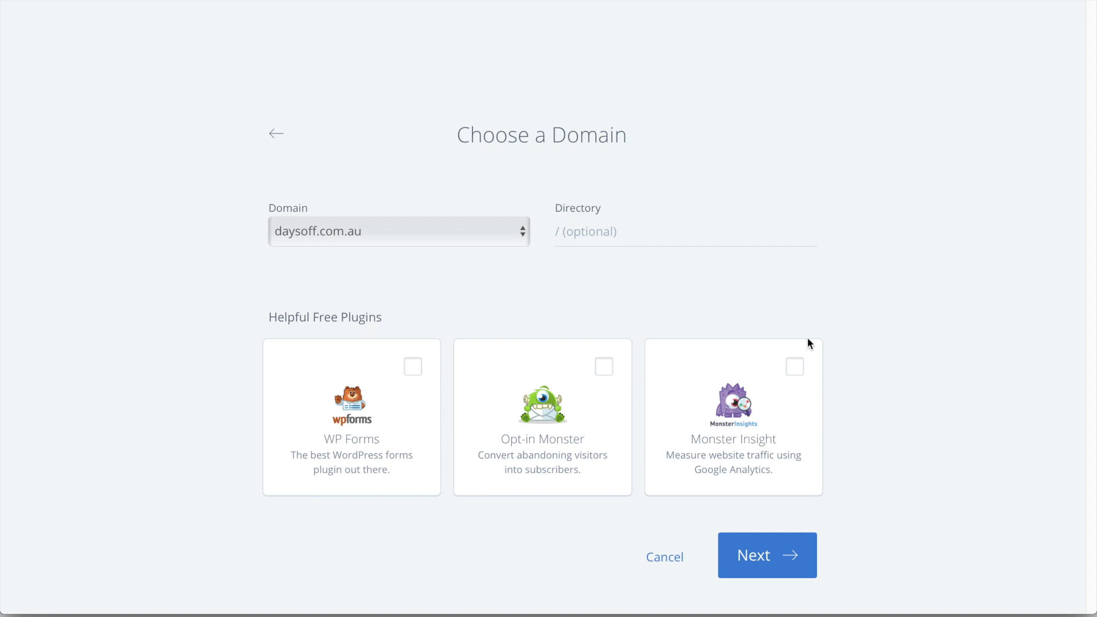
{"action": "left_click", "coordinate": [767, 556]}
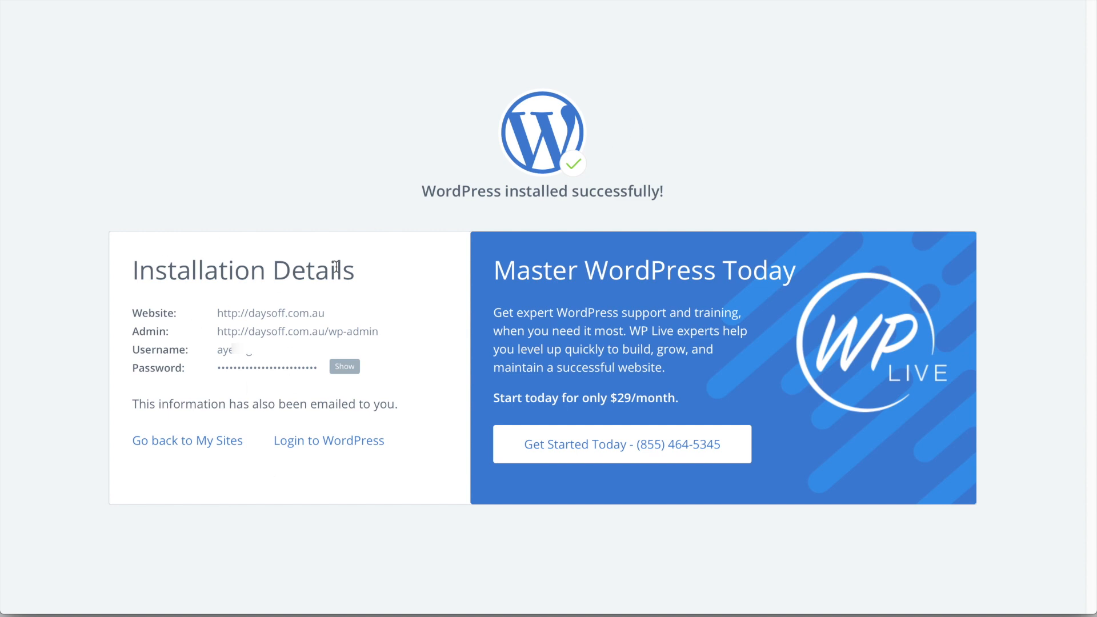
{"action": "mouse_move", "coordinate": [373, 332]}
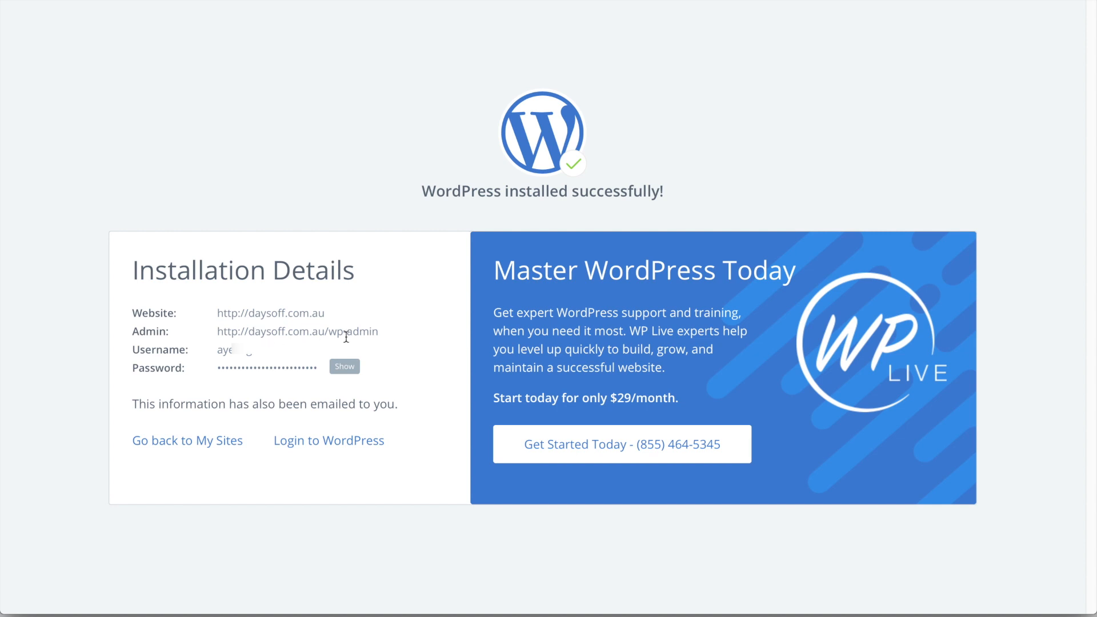
{"action": "mouse_move", "coordinate": [328, 318]}
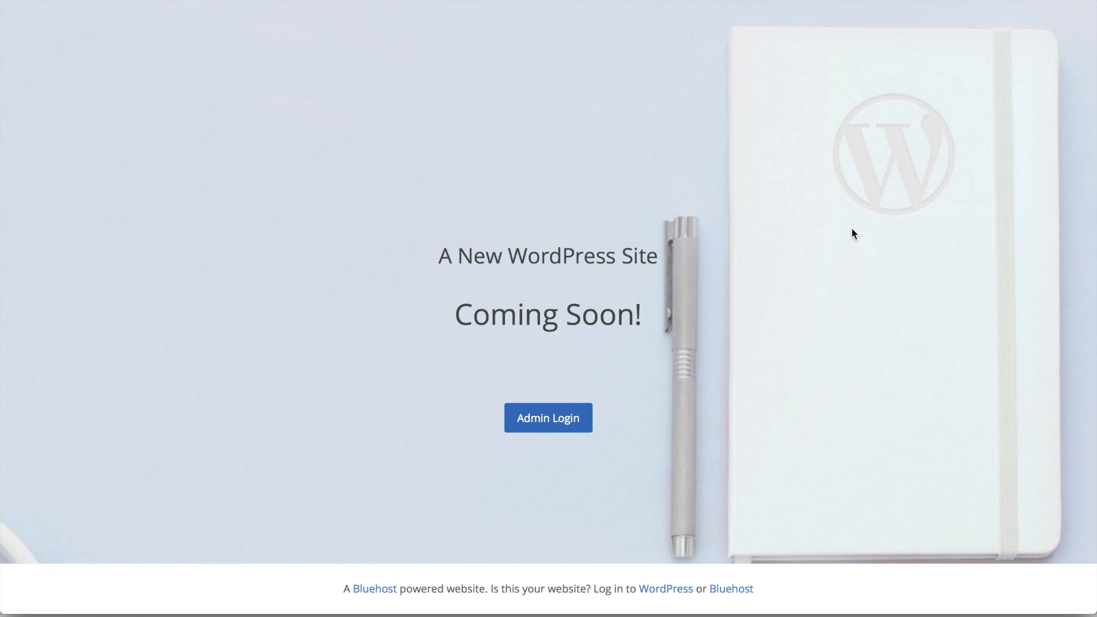
{"action": "mouse_move", "coordinate": [760, 260]}
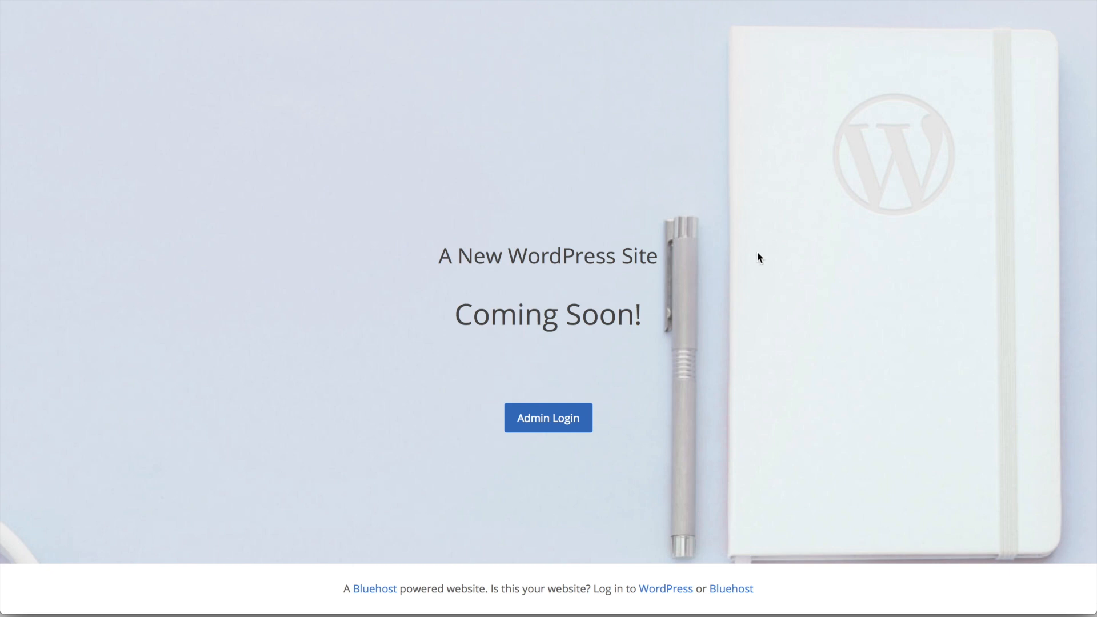
{"action": "mouse_move", "coordinate": [258, 35]}
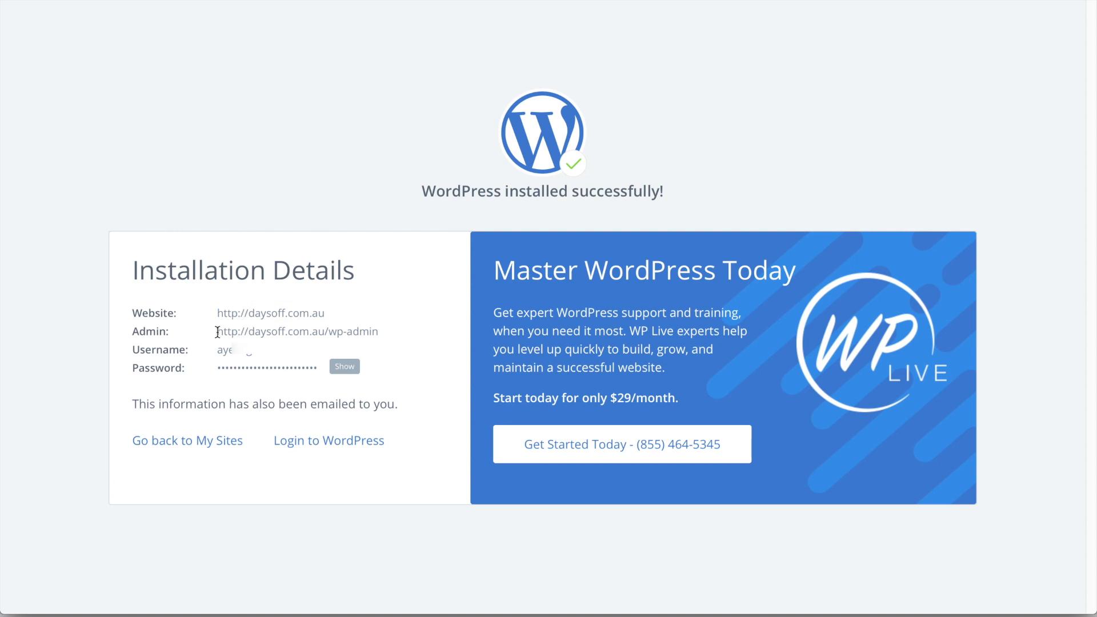
Select the wp-admin address and reach the WordPress login form for daysoff.com.au.
{"action": "left_click_drag", "start_coordinate": [217, 331], "coordinate": [376, 332]}
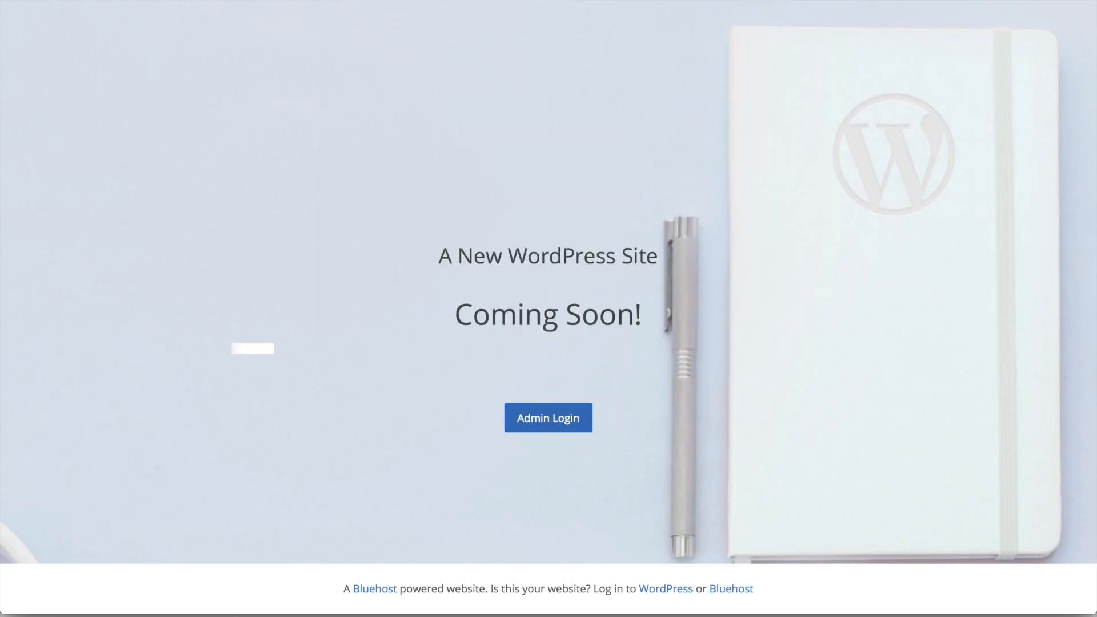
{"action": "left_click", "coordinate": [548, 418]}
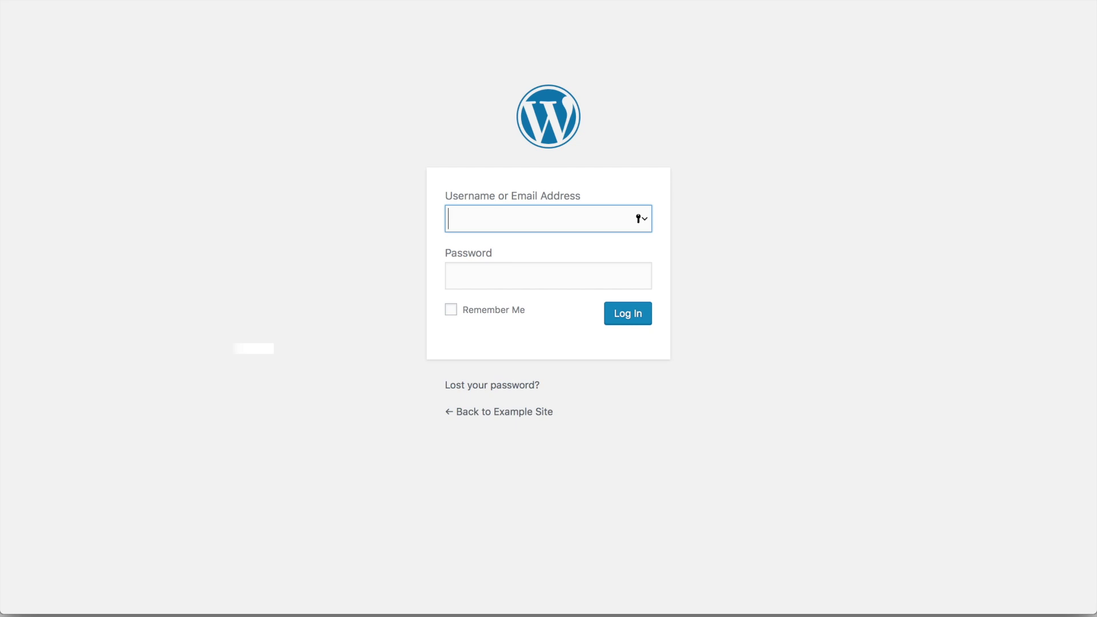